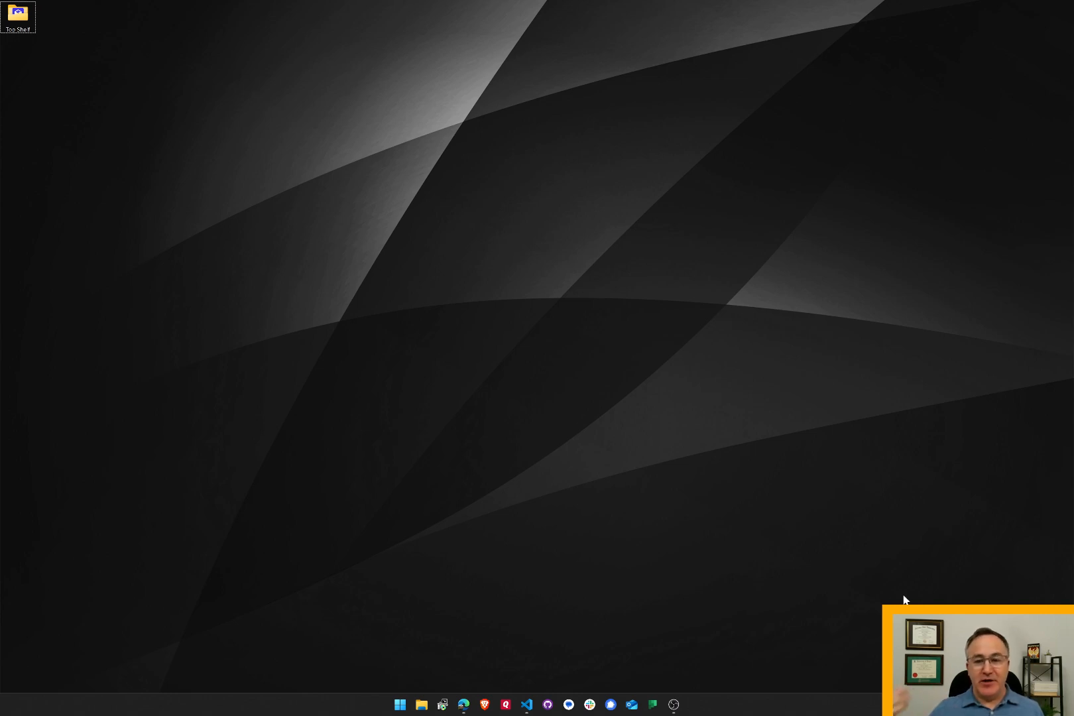
Step: Switch from the desktop back to the VS Code and Edge windows with Alt+Tab
key("alt+tab")
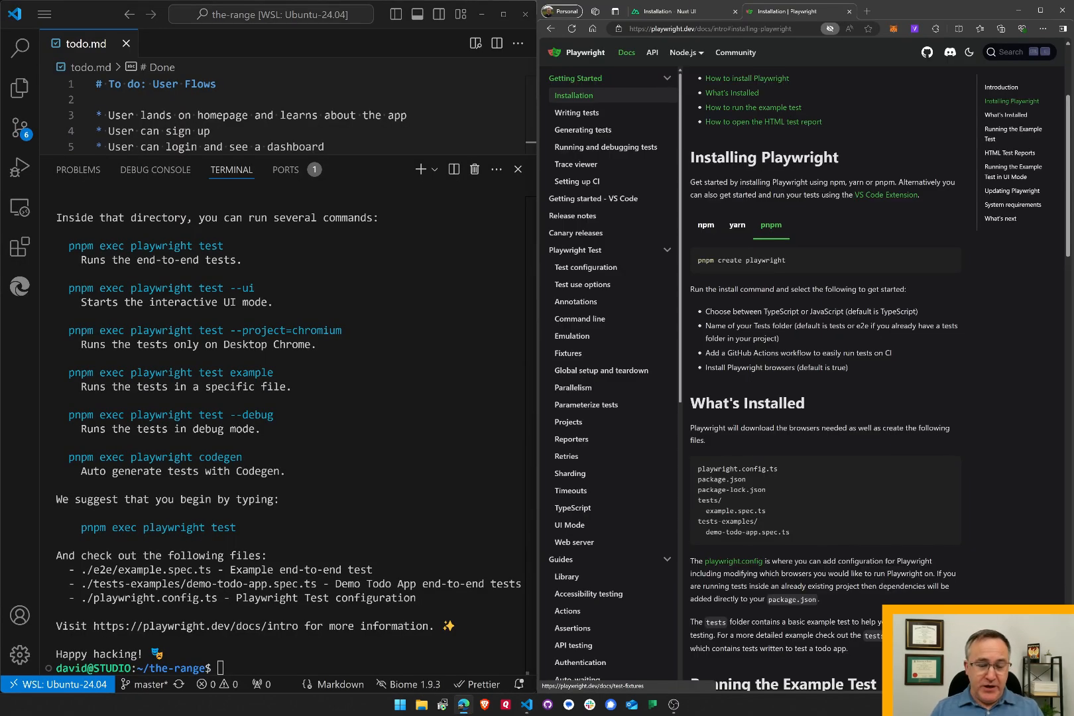
mouse_move(815, 268)
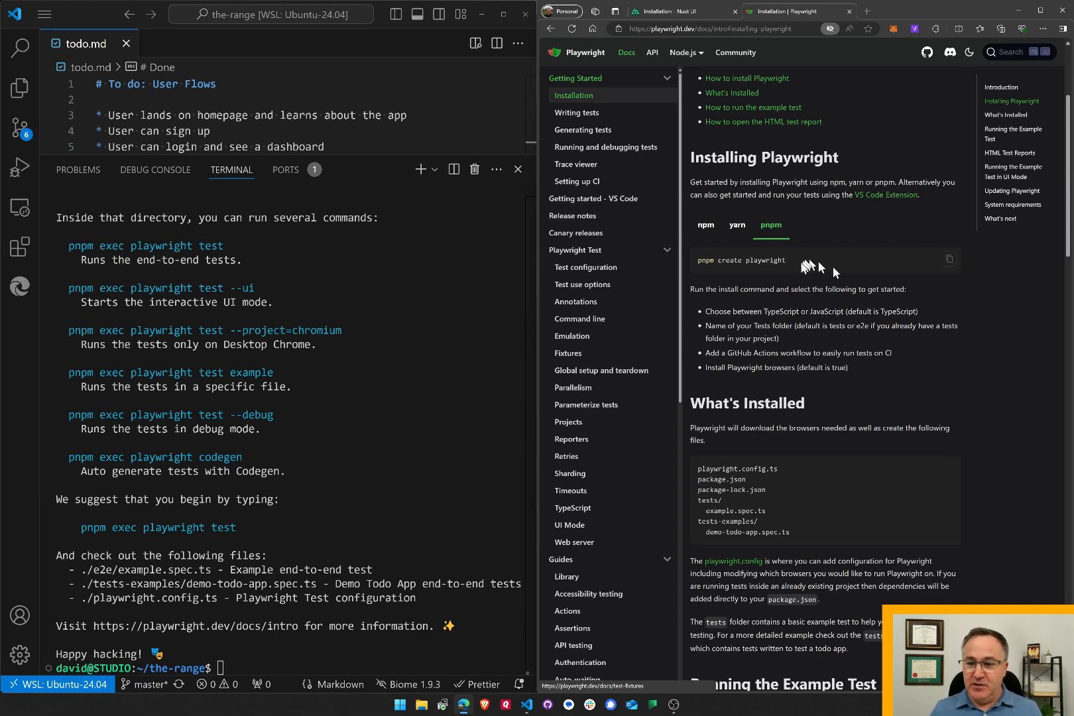
Step: Review the create-playwright output and reveal the new e2e, tests-examples and config files in the Explorer
double_click(740, 260)
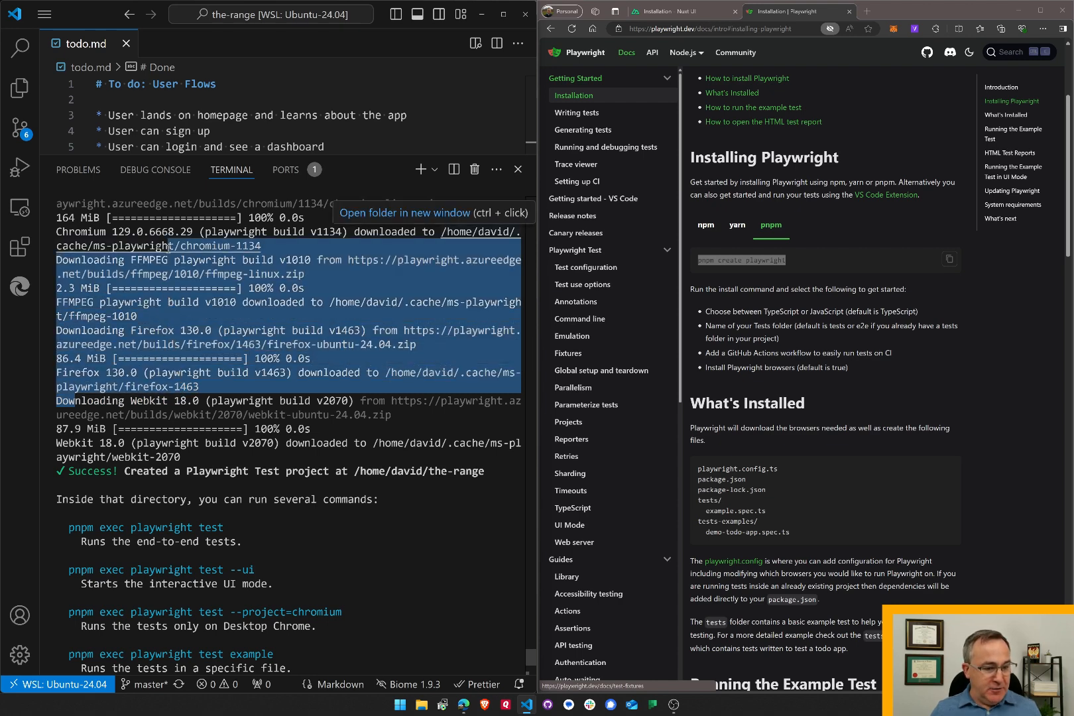
scroll("down", 3)
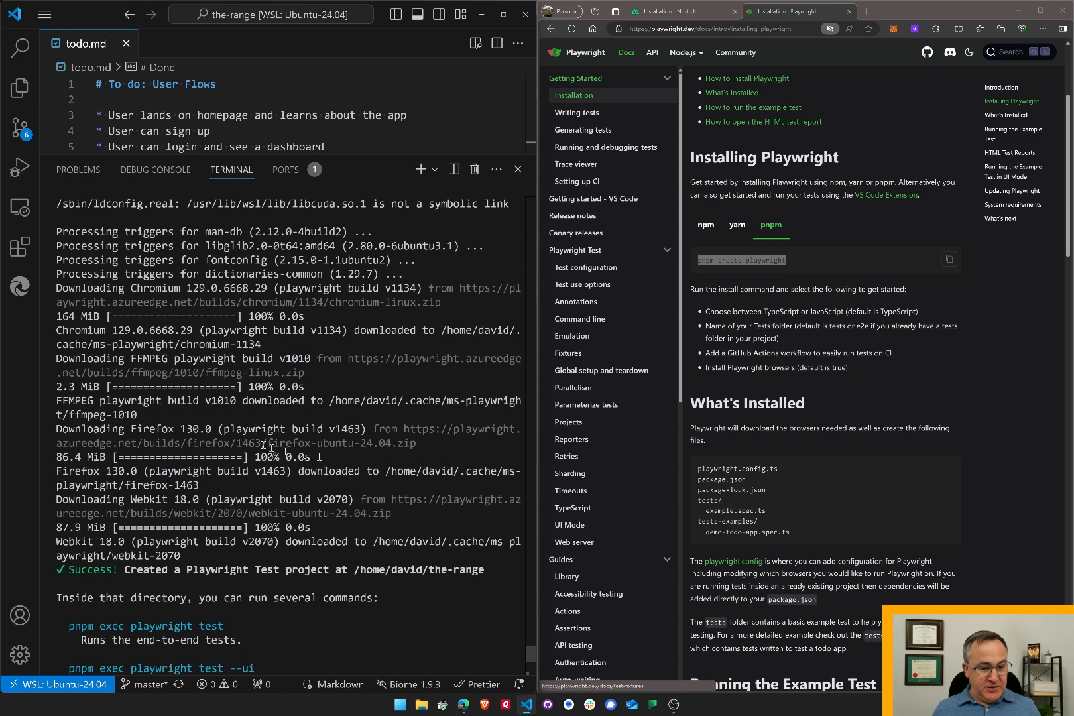
scroll("down", 3)
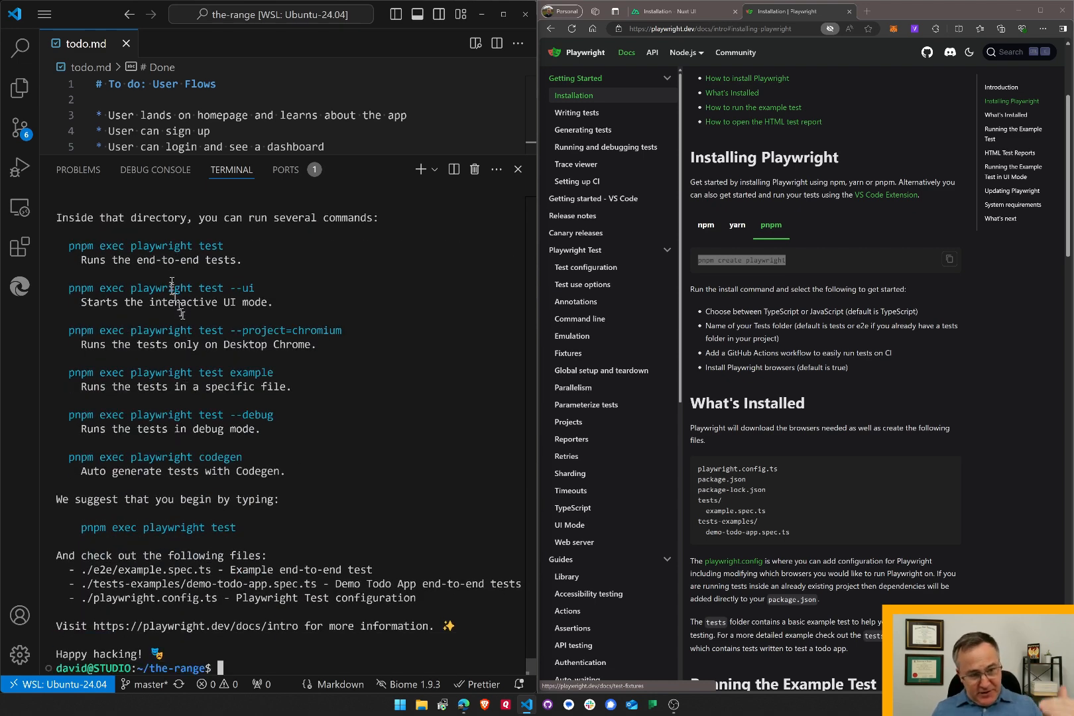
left_click_drag(154, 245, 304, 547)
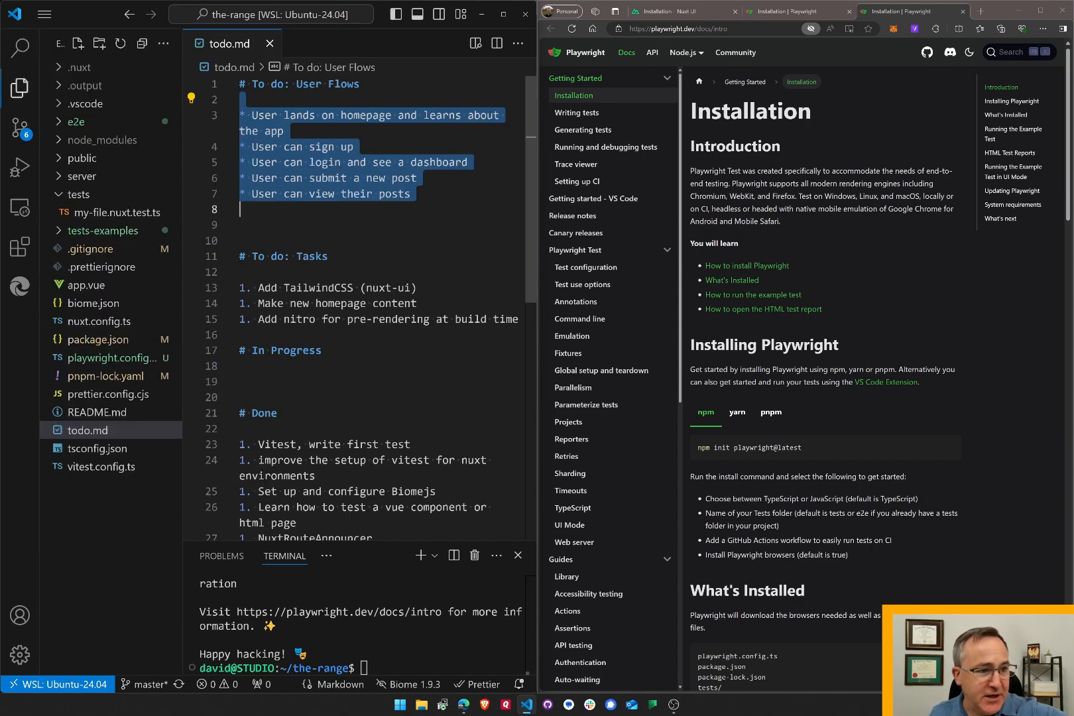
Step: Expand the e2e folder and view example.spec.ts
left_click(75, 121)
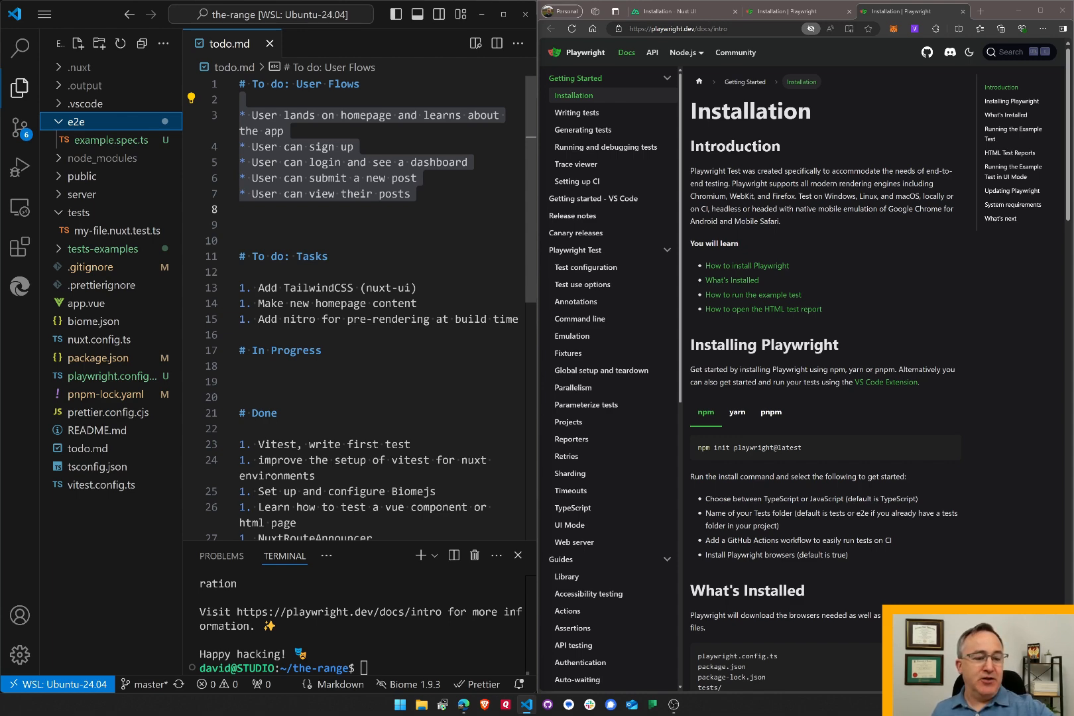
left_click(104, 140)
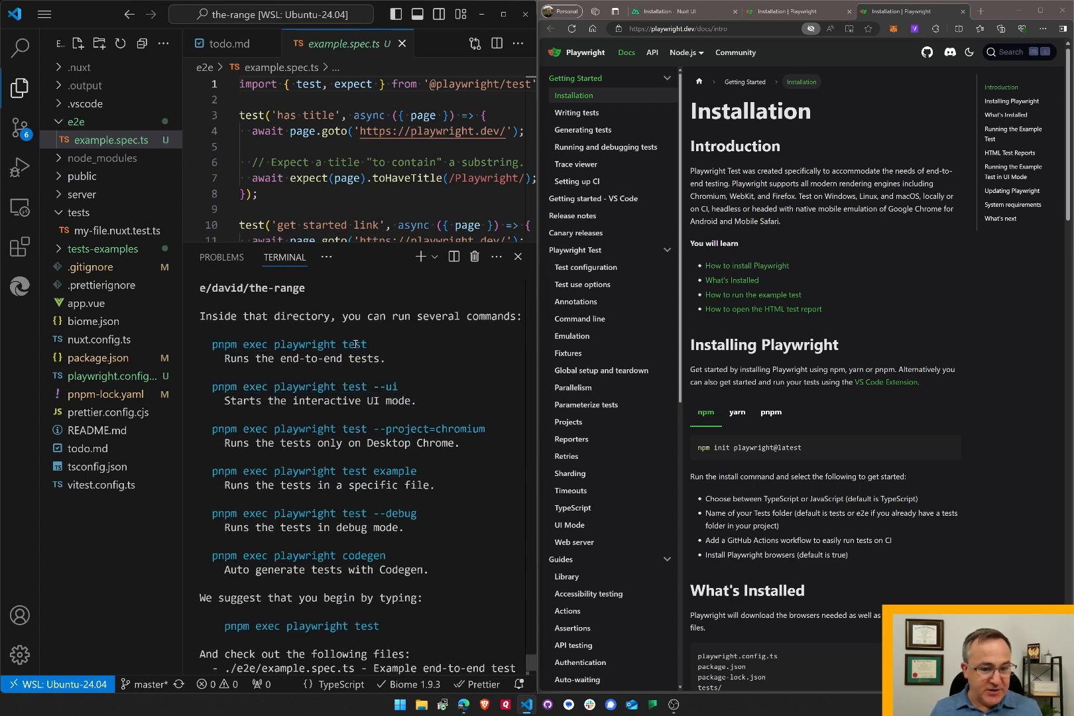
Step: Run 'pnpm exec playwright test' for six passing tests, then serve the HTML report
scroll("down", 3)
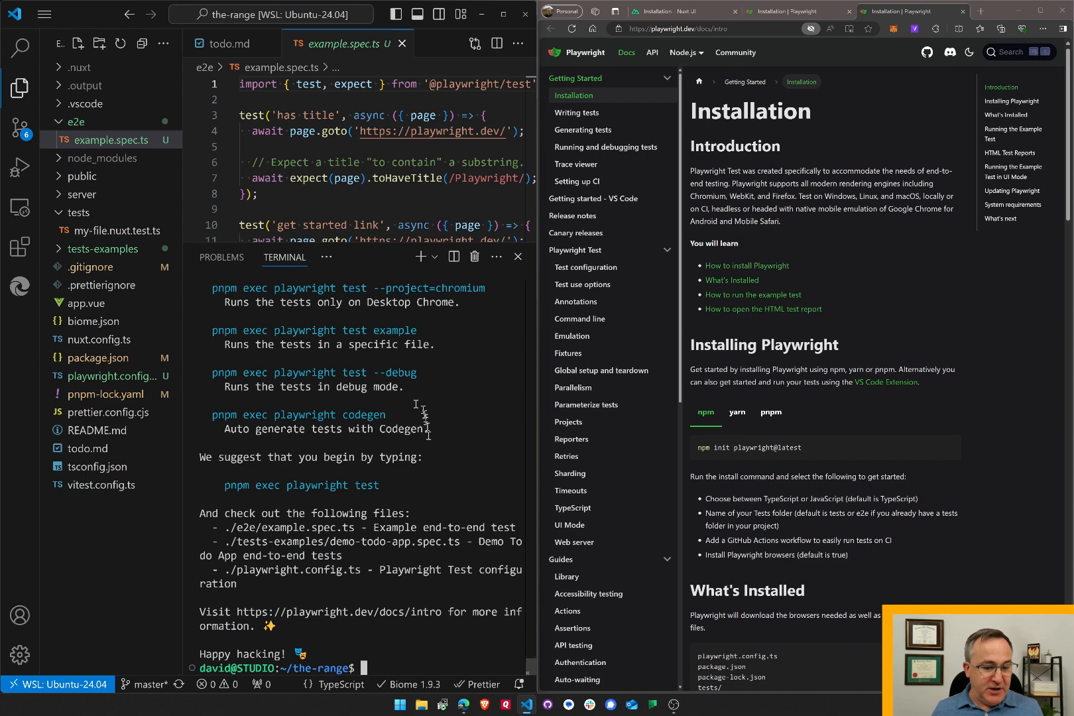
type("pnpm exec playwright test")
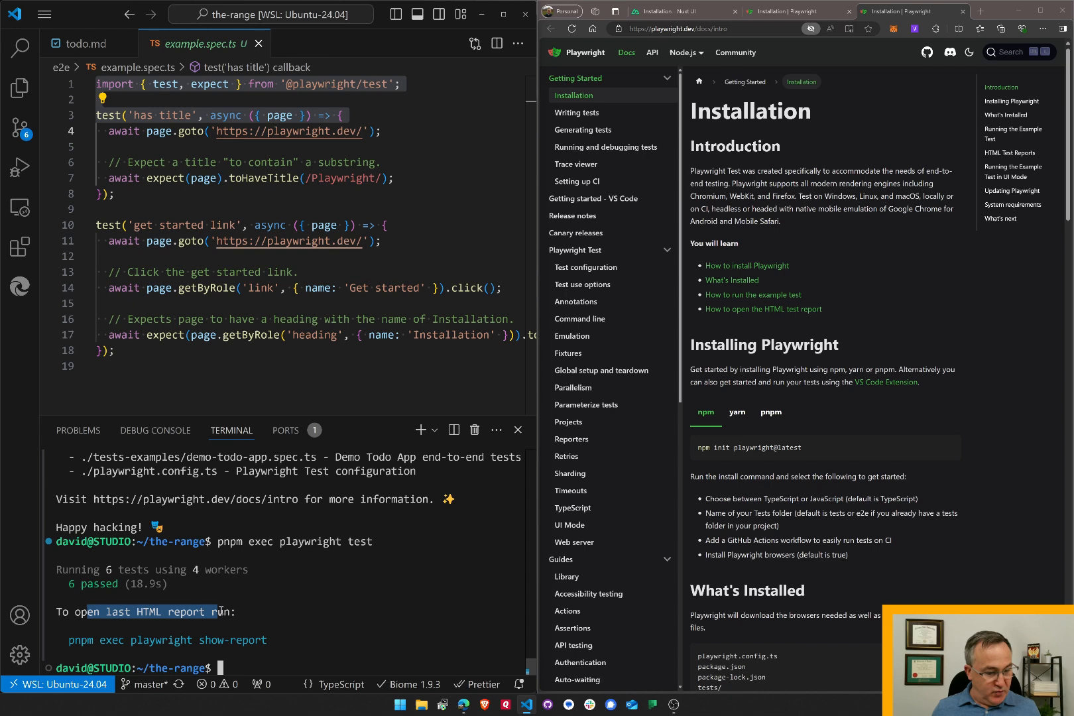
type("pnpm exec playwright")
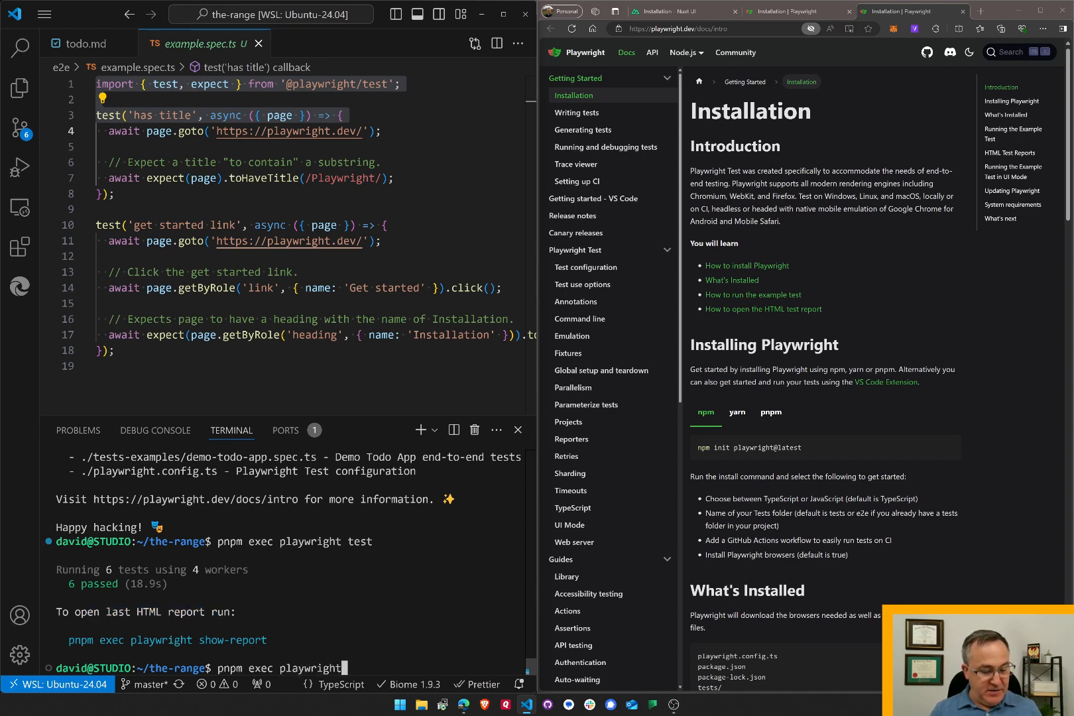
type("show-reprot")
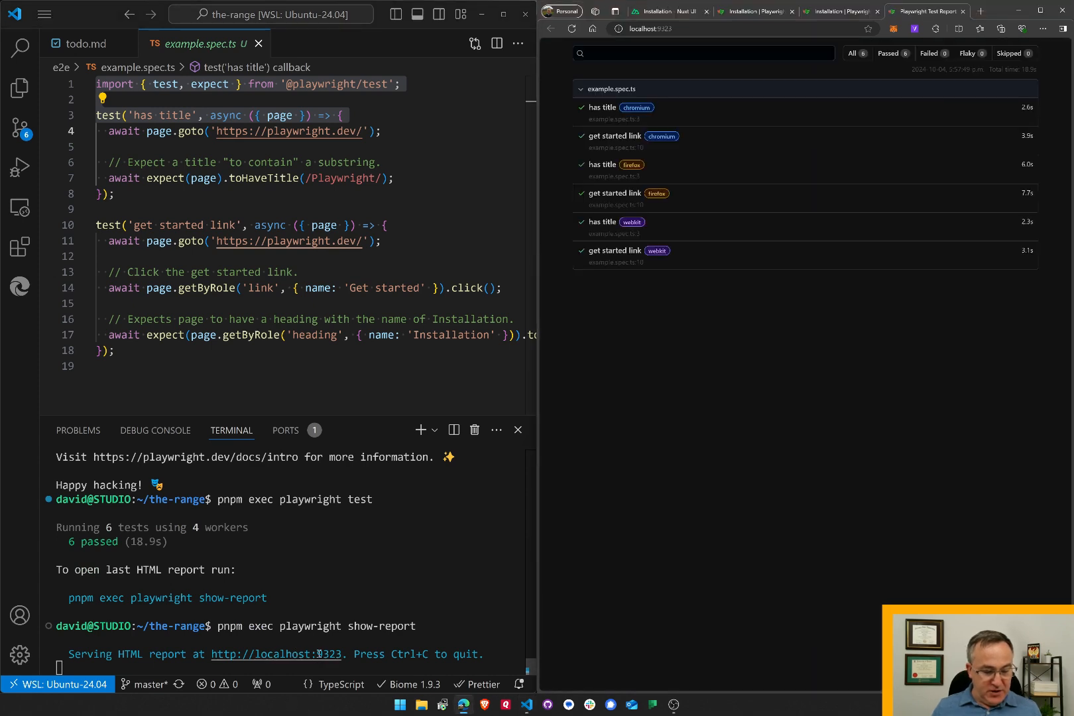
mouse_move(636, 109)
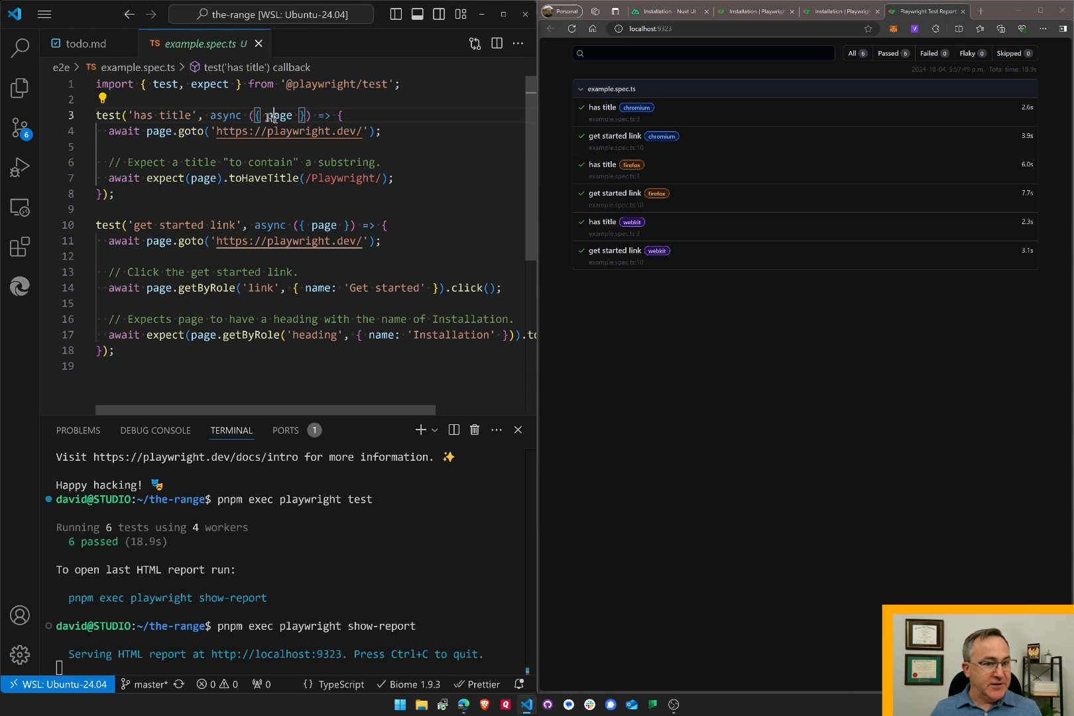
double_click(280, 116)
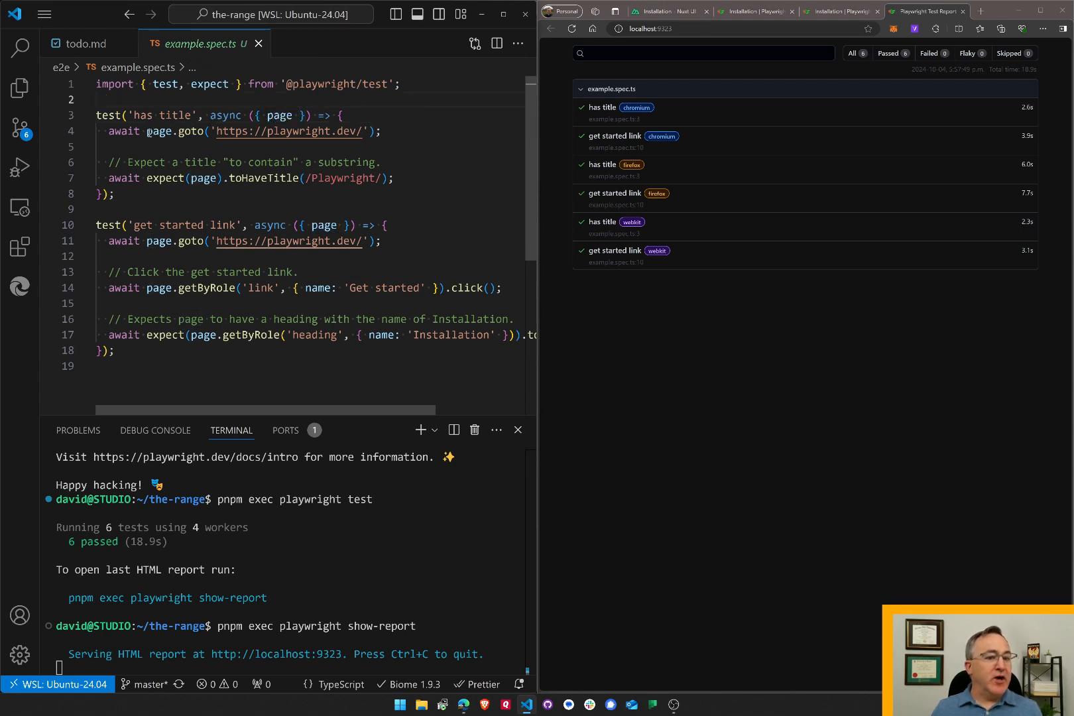
double_click(288, 131)
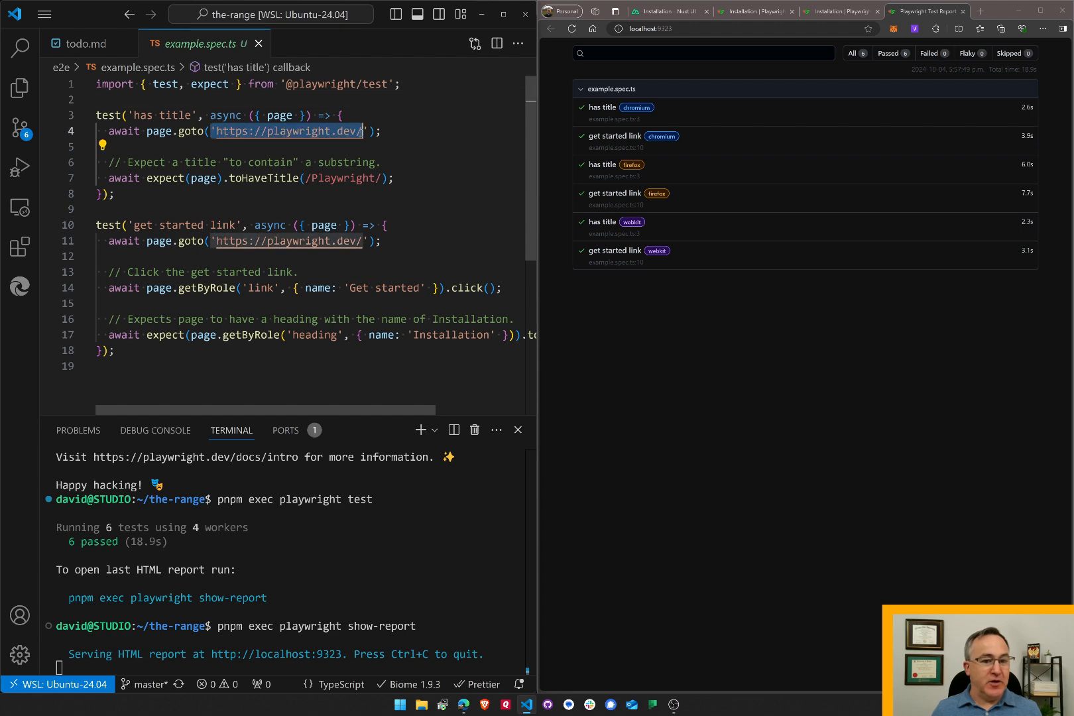
Step: Inspect the Chromium 'has title' test's steps in the report and fold its code in the editor
left_click(601, 107)
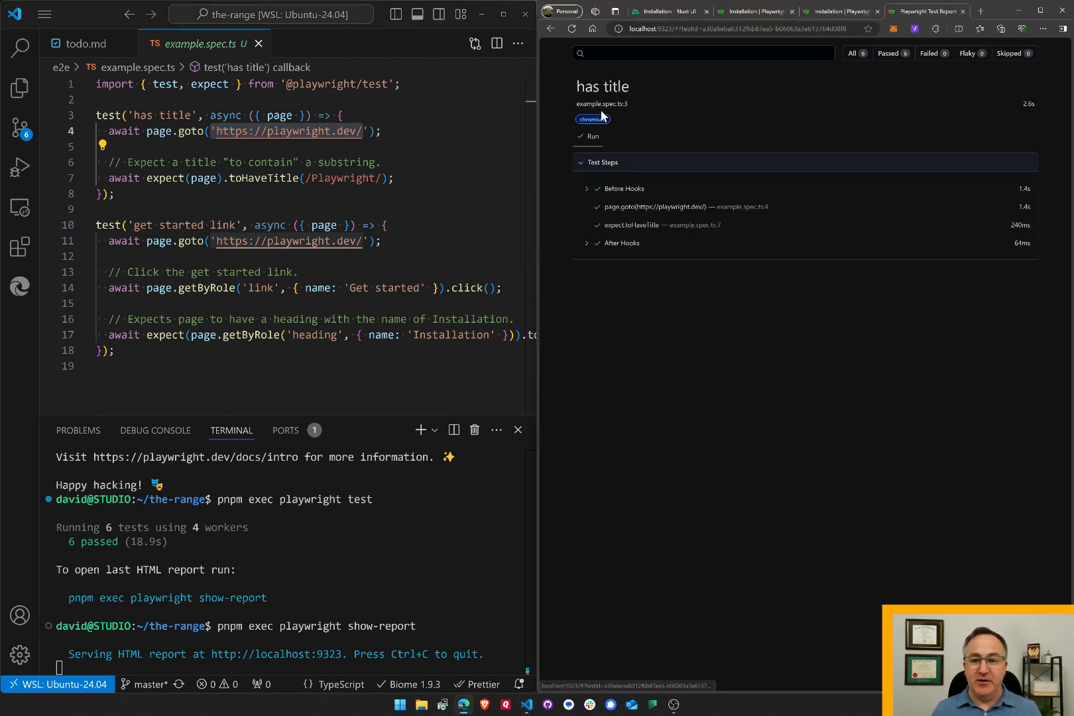
double_click(664, 206)
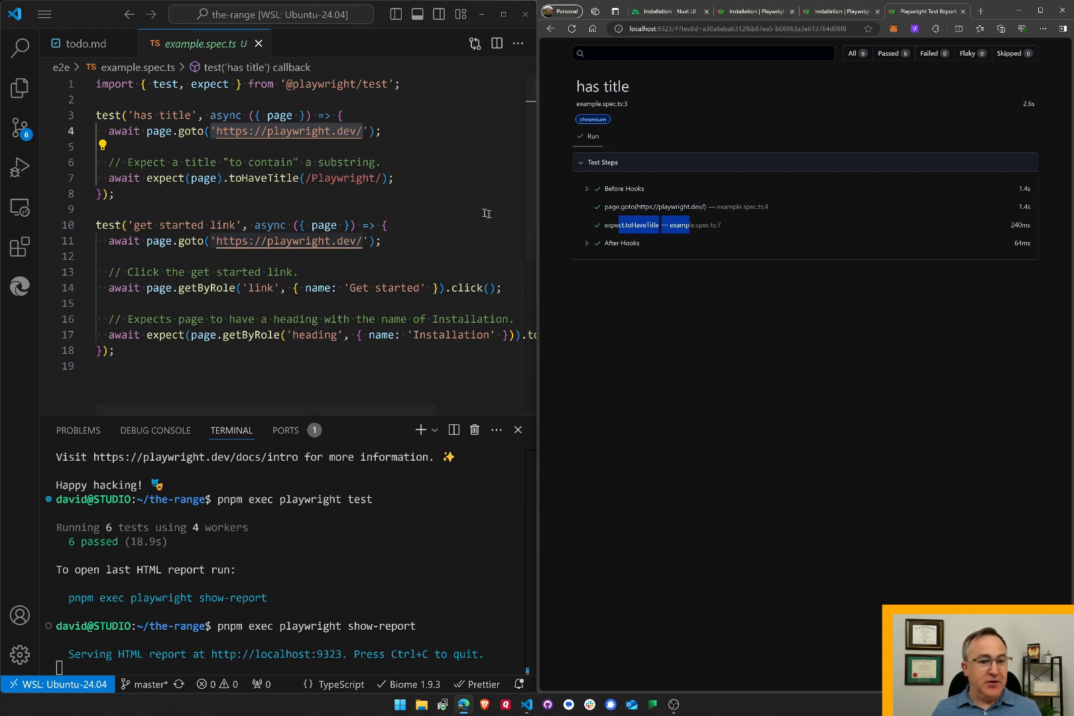
left_click_drag(171, 163, 376, 162)
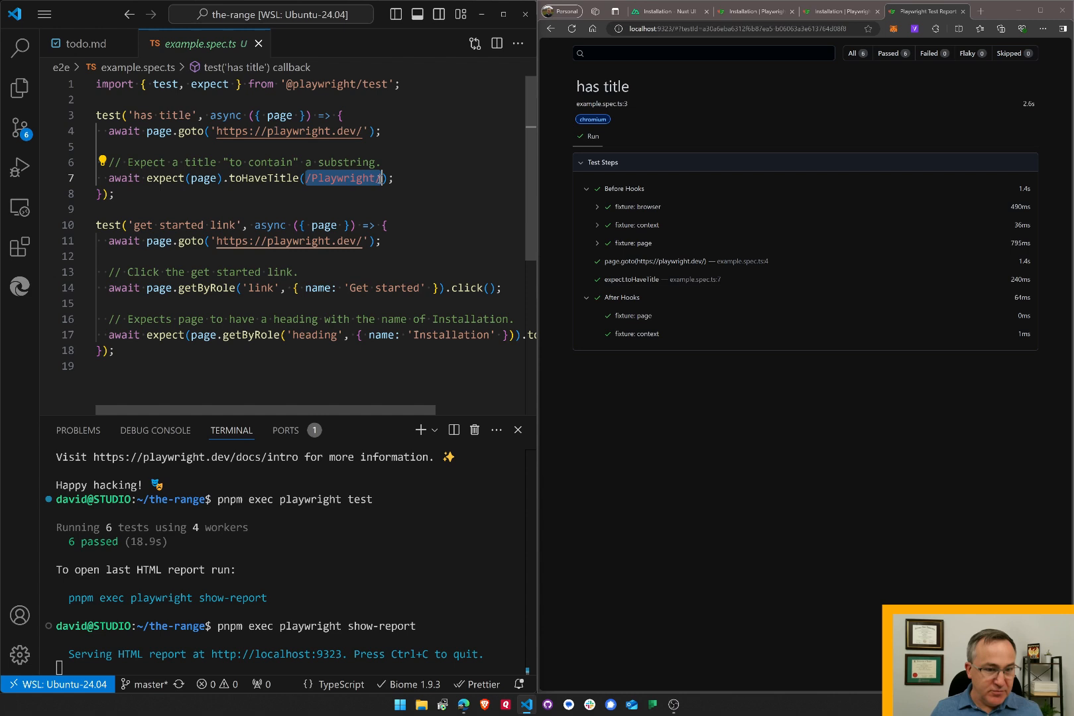
left_click(87, 115)
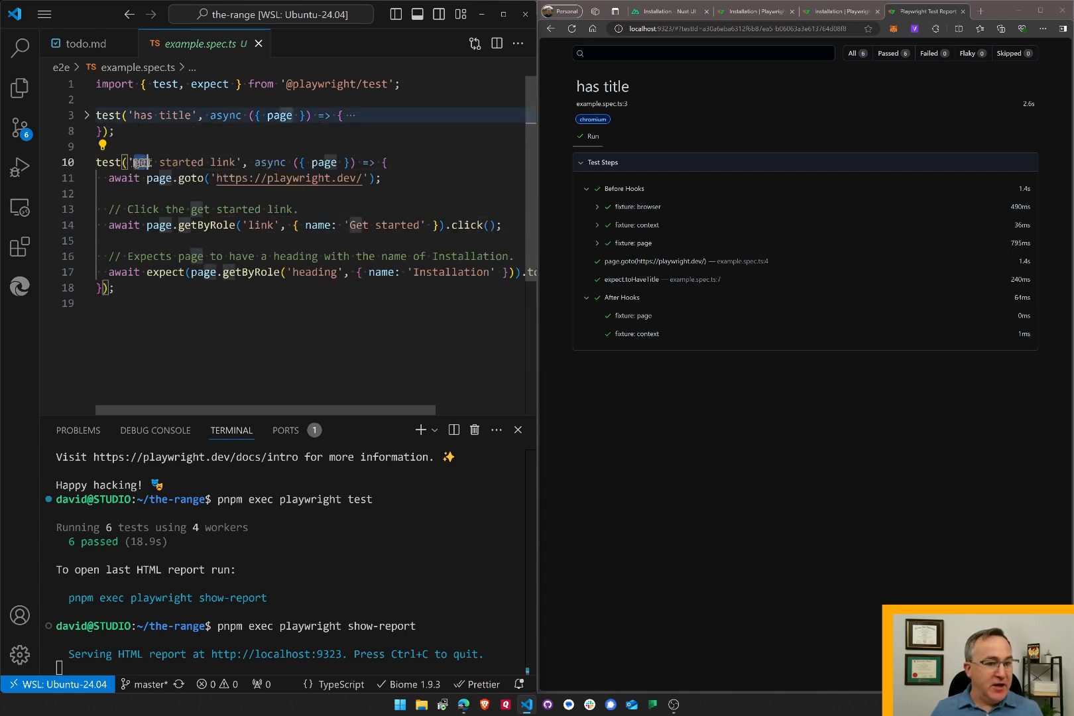
left_click(602, 163)
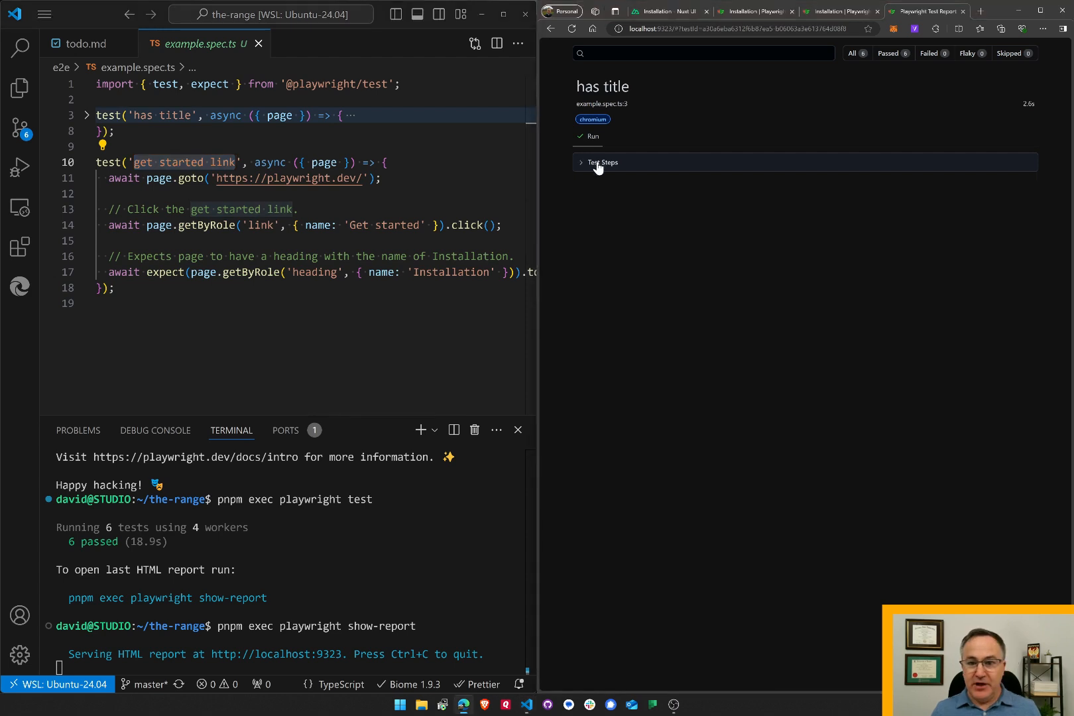
mouse_move(596, 74)
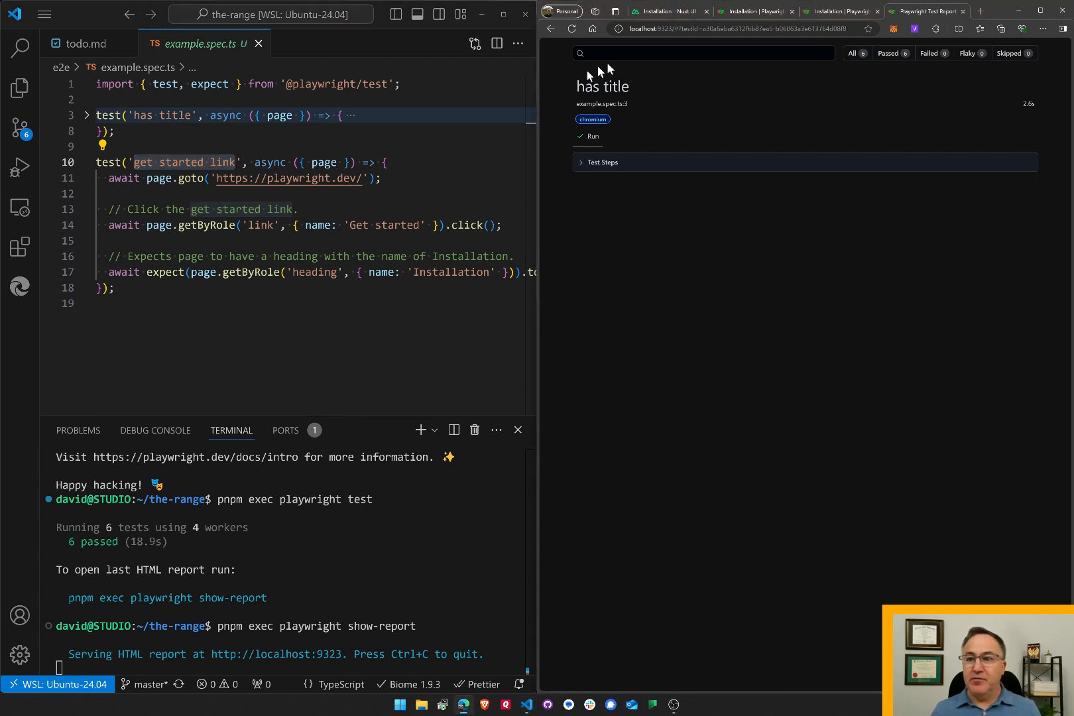
mouse_move(582, 33)
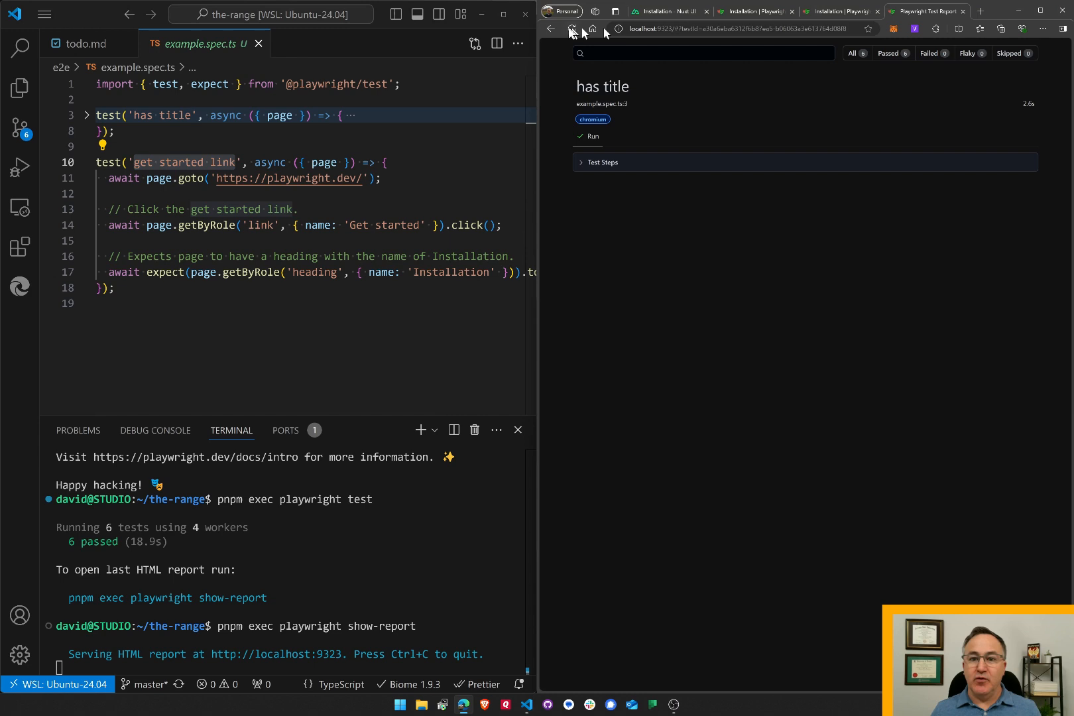
Step: Return to the test list and inspect the get-started-link test's getByRole call
left_click(551, 28)
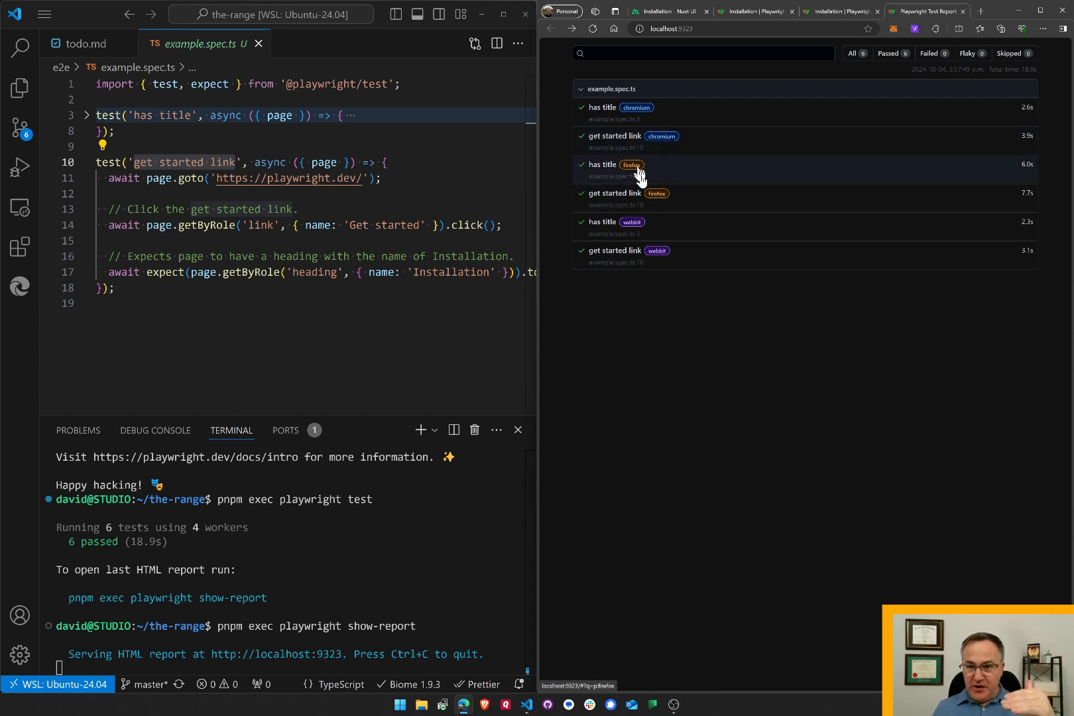
mouse_move(660, 255)
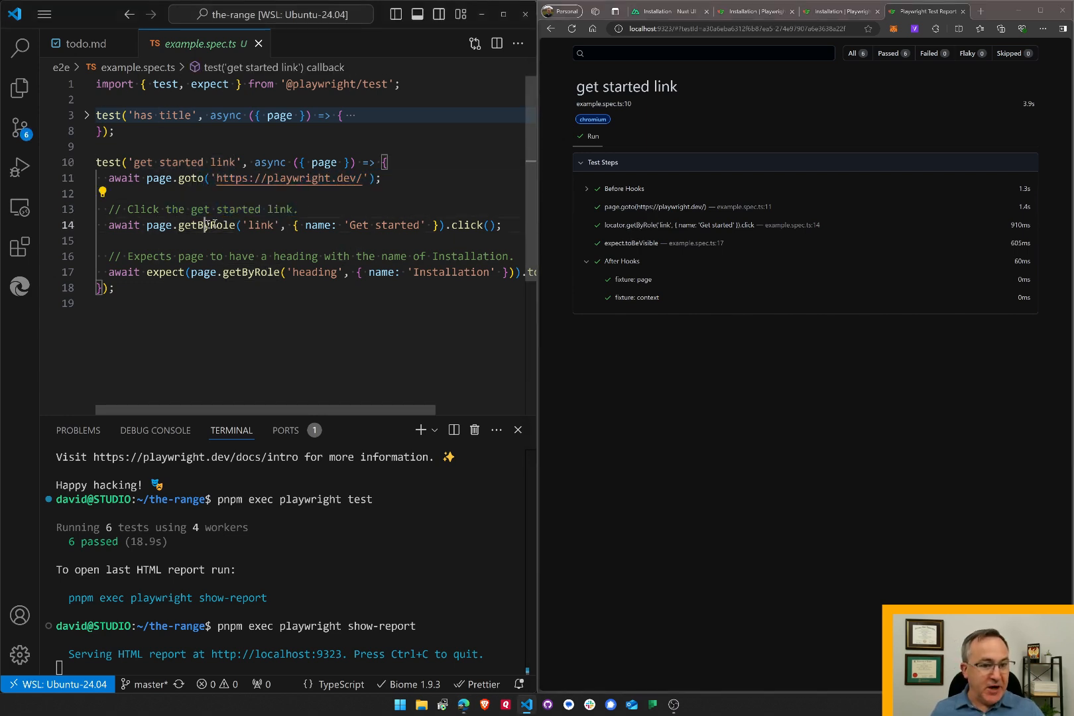
double_click(262, 225)
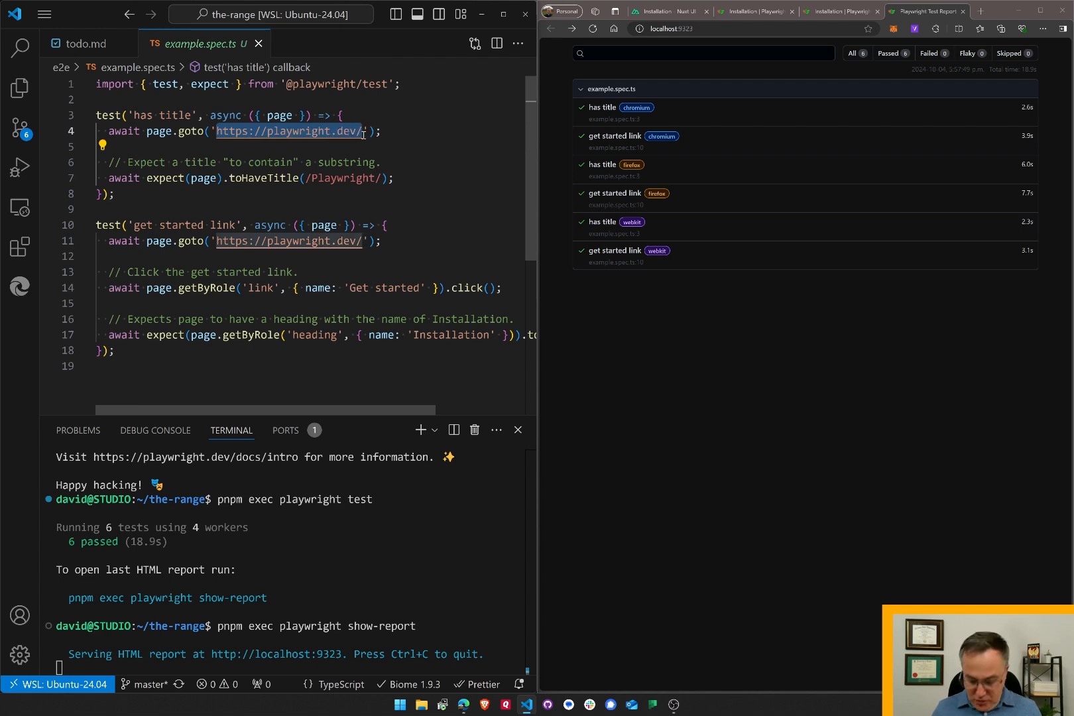
type("http://")
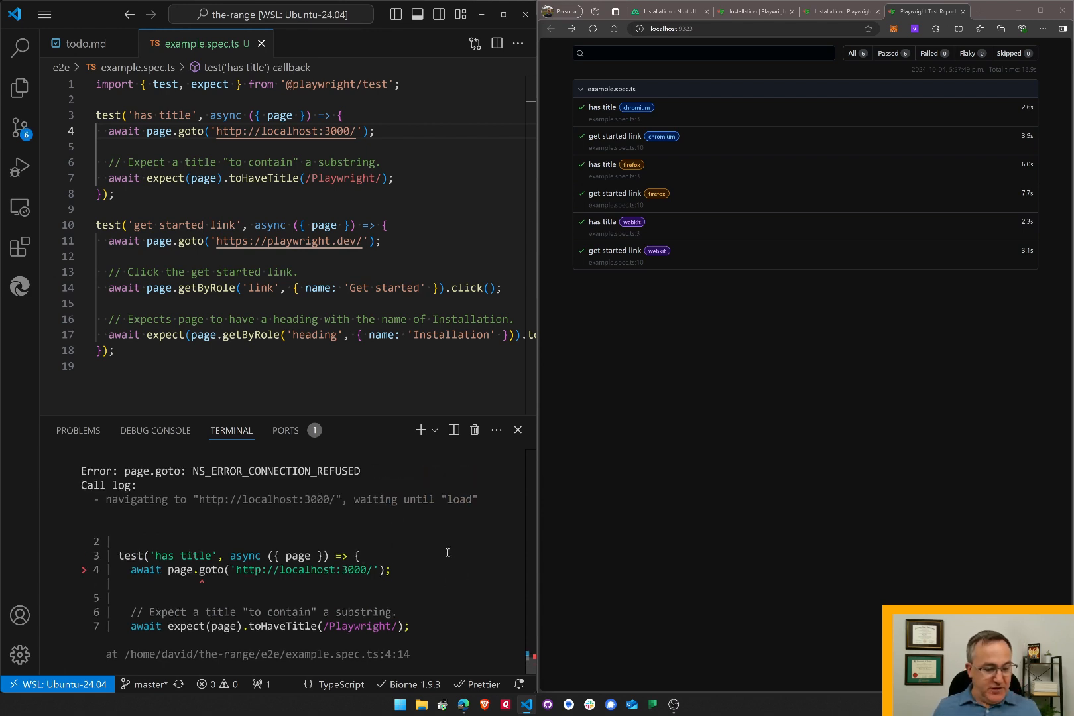
mouse_move(302, 570)
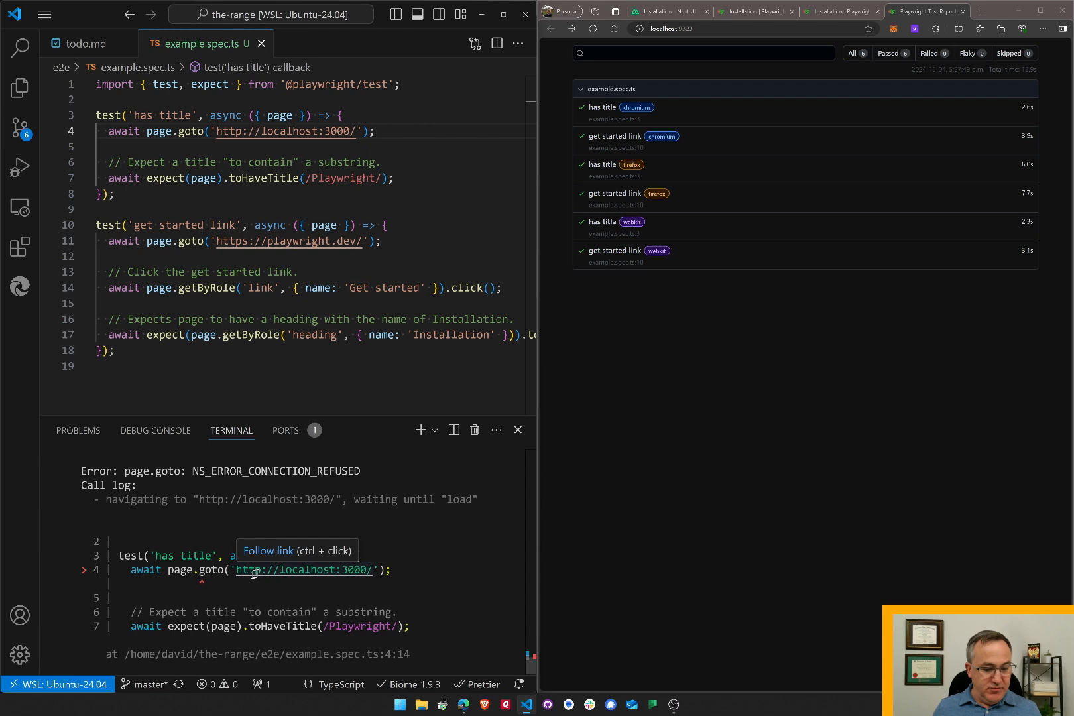
left_click(605, 106)
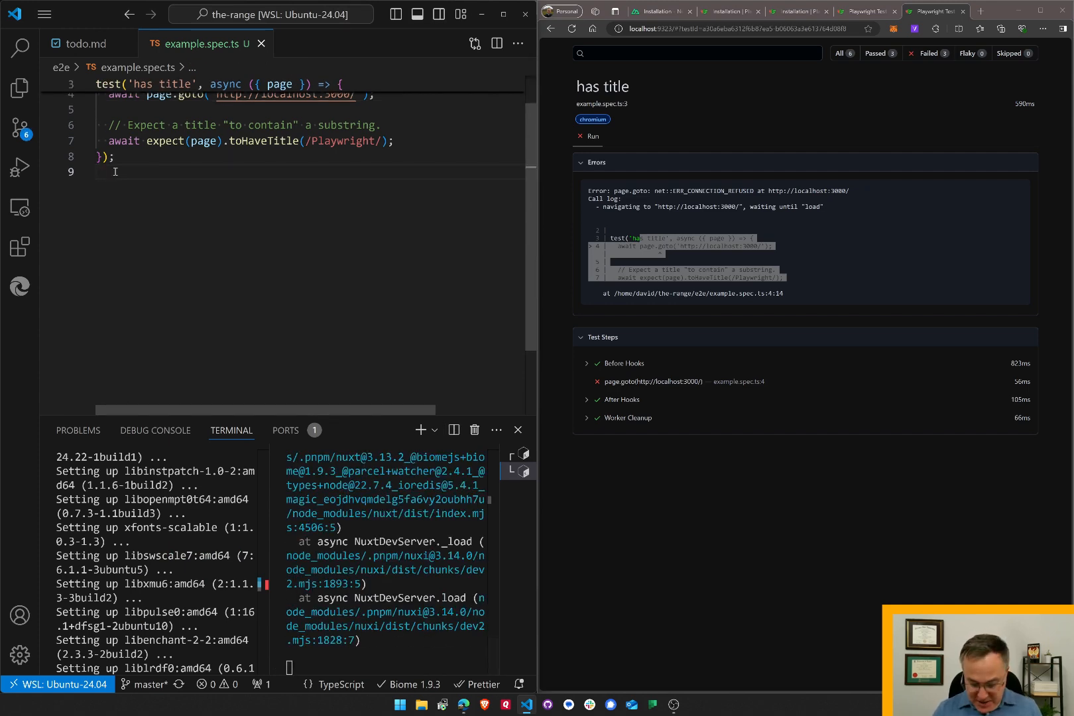
Step: Find playwright.config.ts and uncomment its webServer block targeting 127.0.0.1:3000
key("ctrl+p")
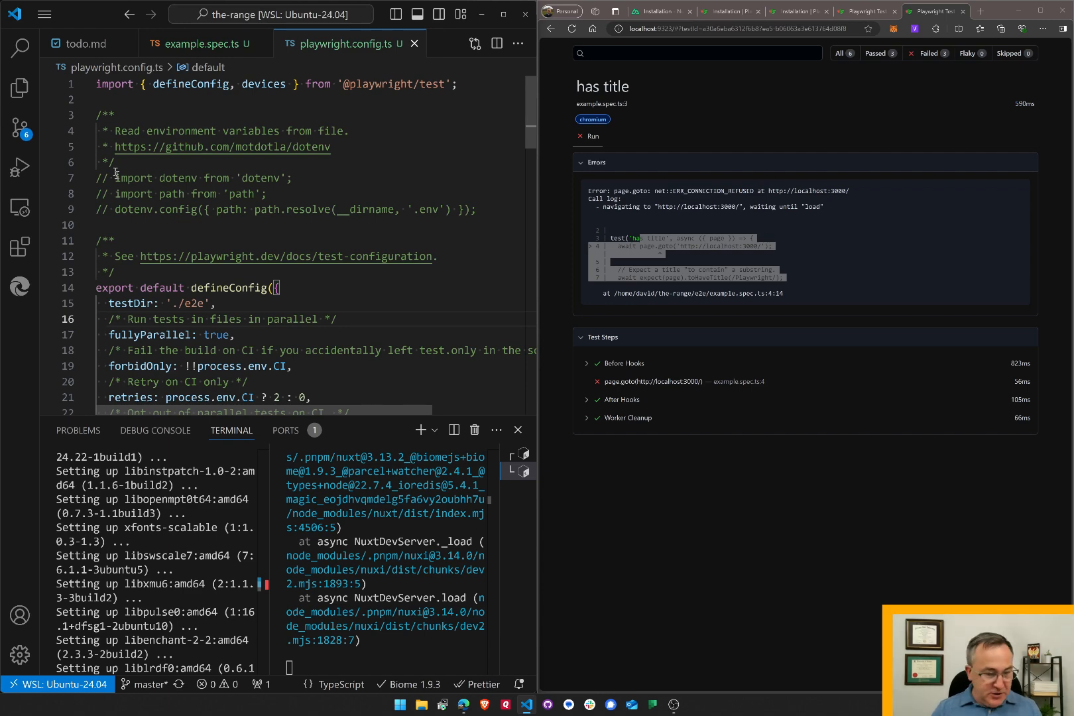
type("brow")
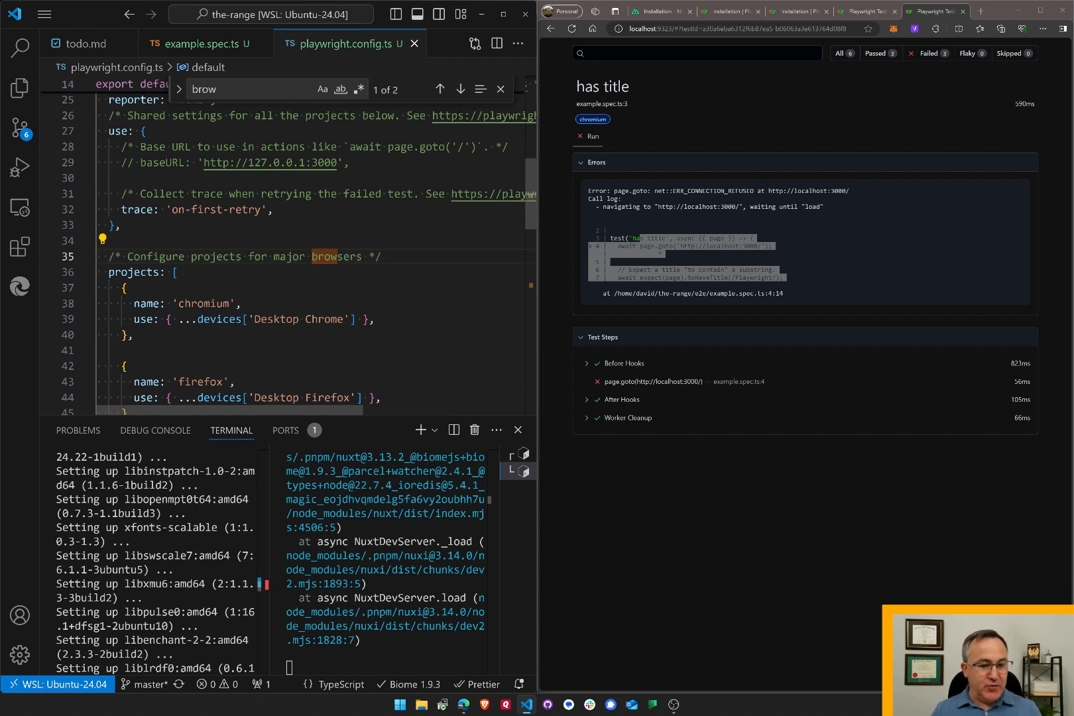
scroll("down", 3)
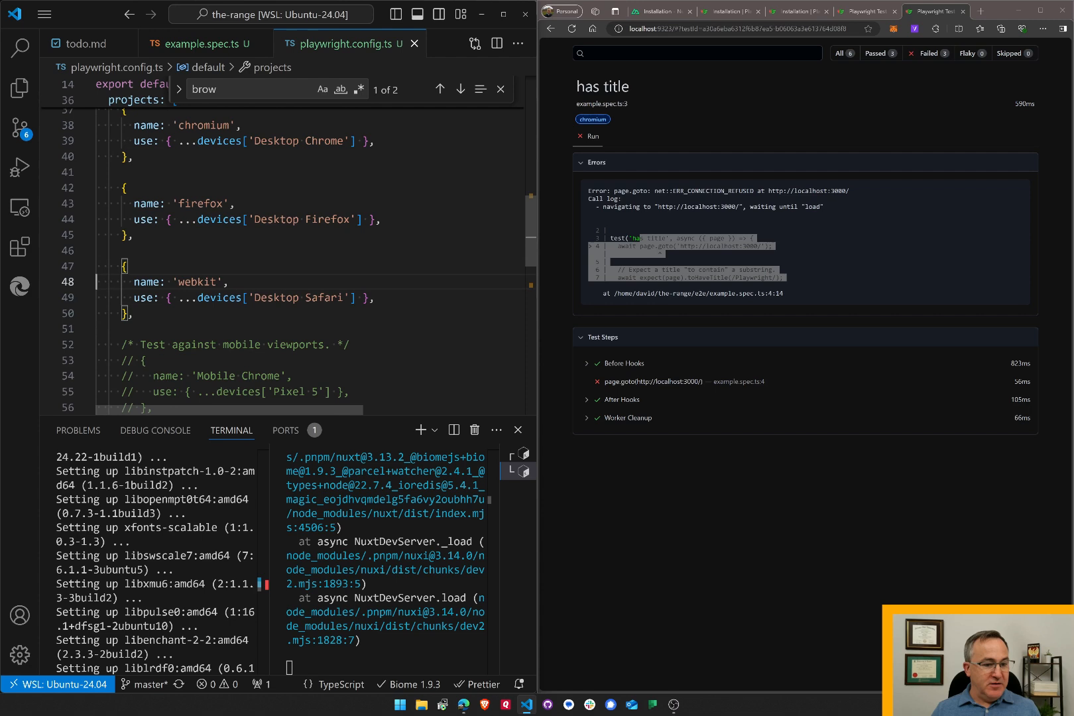
scroll("down", 3)
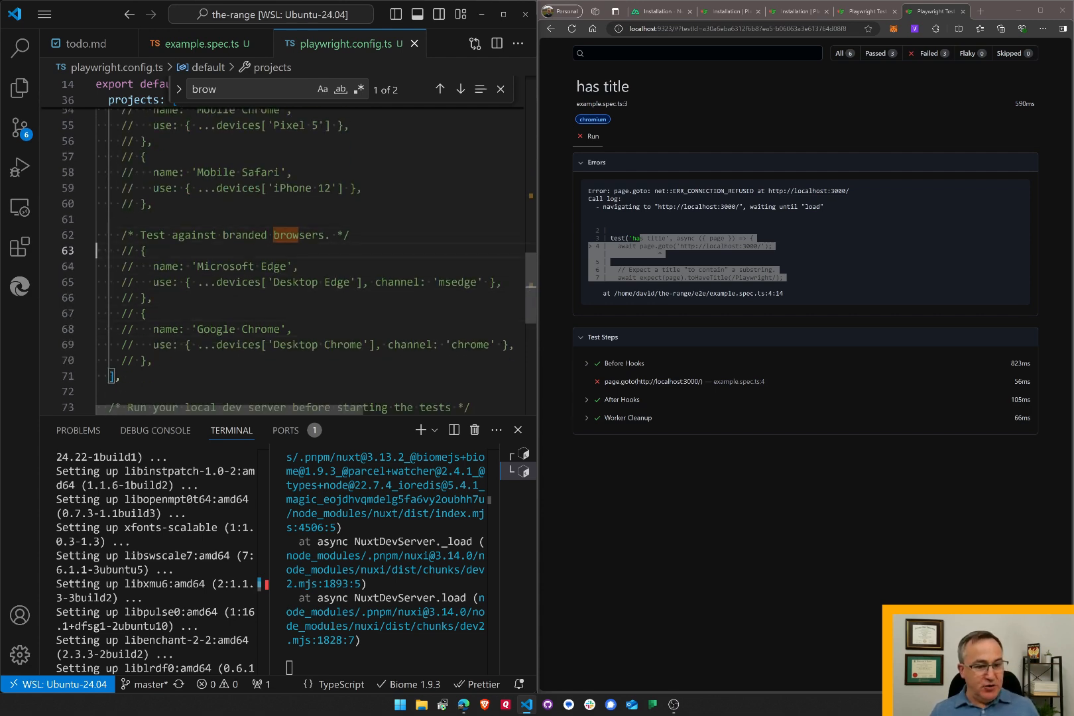
scroll("down", 3)
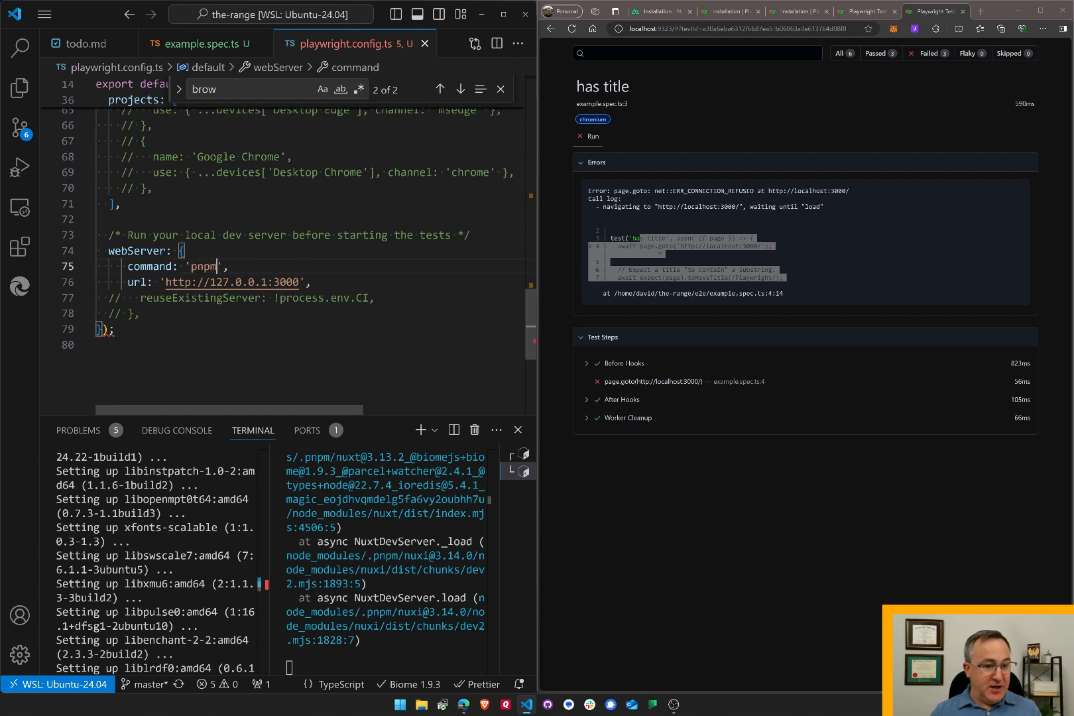
Step: Complete the webServer command value as 'pnpm run dev'
type("run dev")
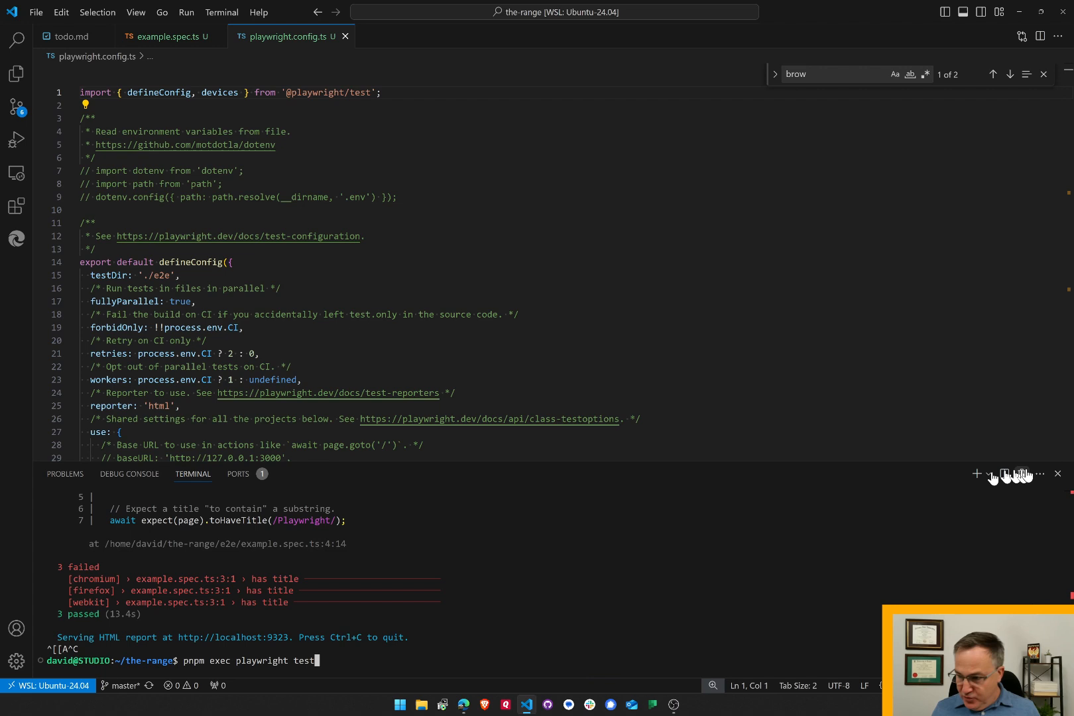
Step: Dock the terminal beside the config, fold its sections, and leave only the Chromium project active
left_click(1004, 474)
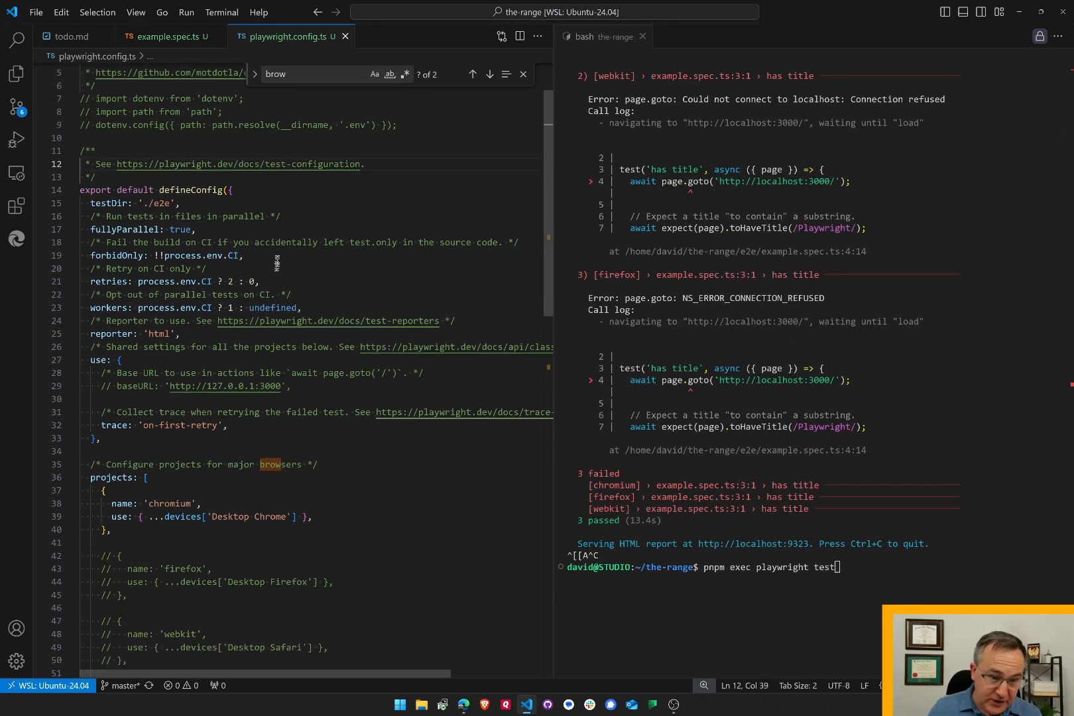
key("ctrl+k")
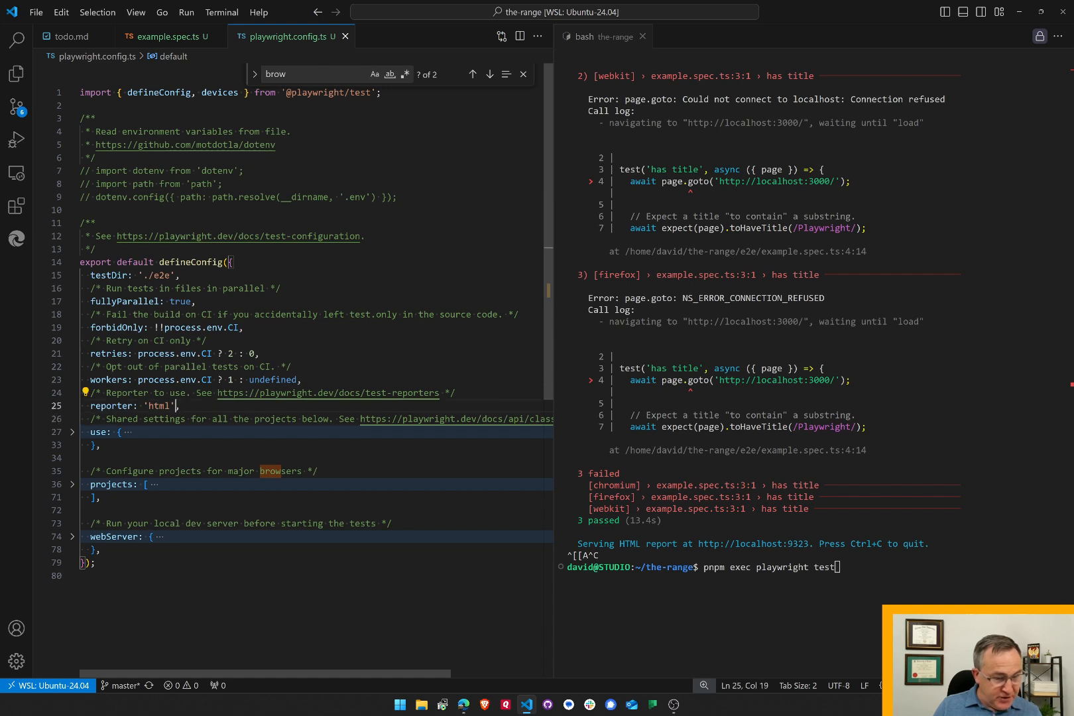
Step: Expand the projects section and uncomment reuseExistingServer in the webServer block of playwright.config.ts
left_click(71, 432)
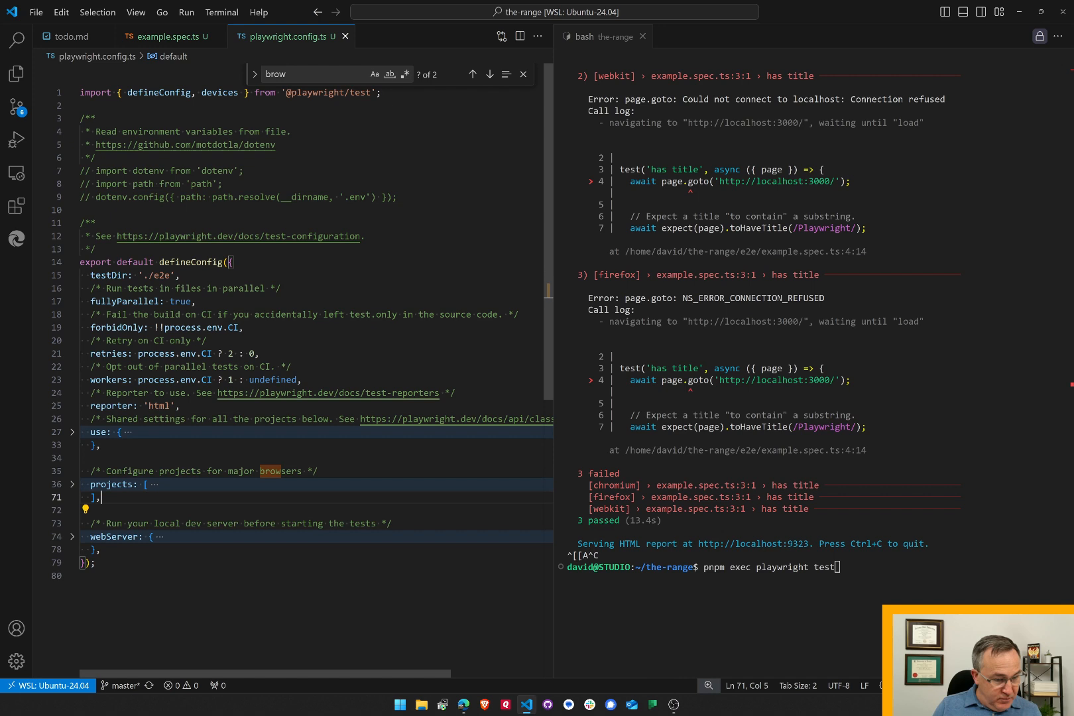
left_click(71, 484)
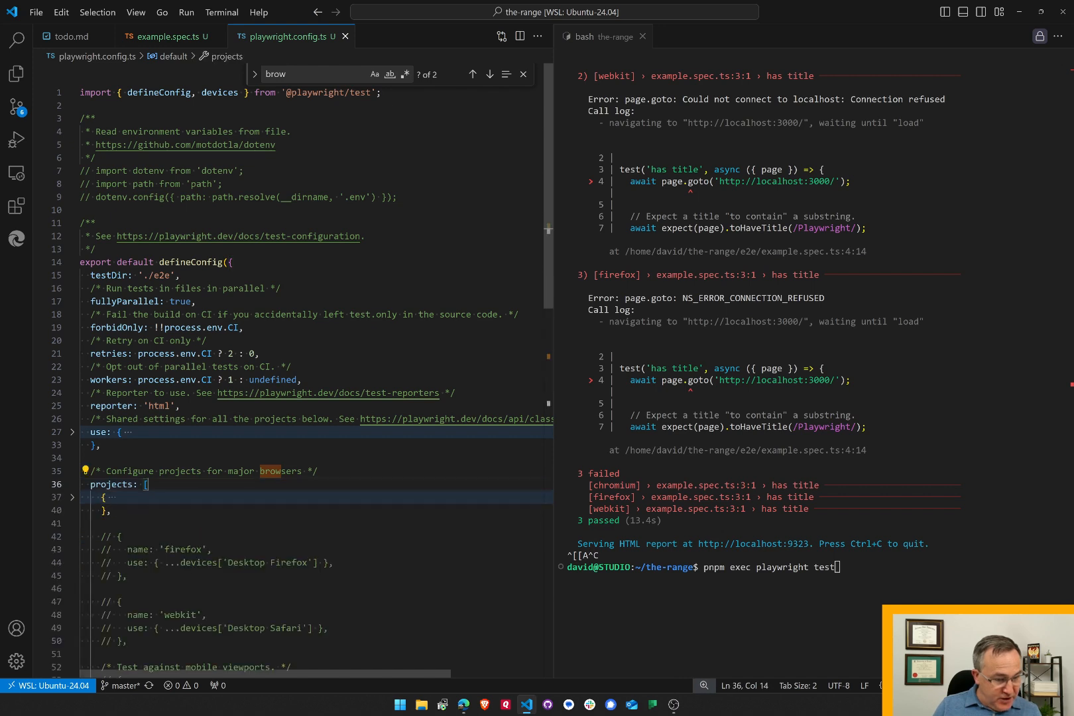
left_click(71, 497)
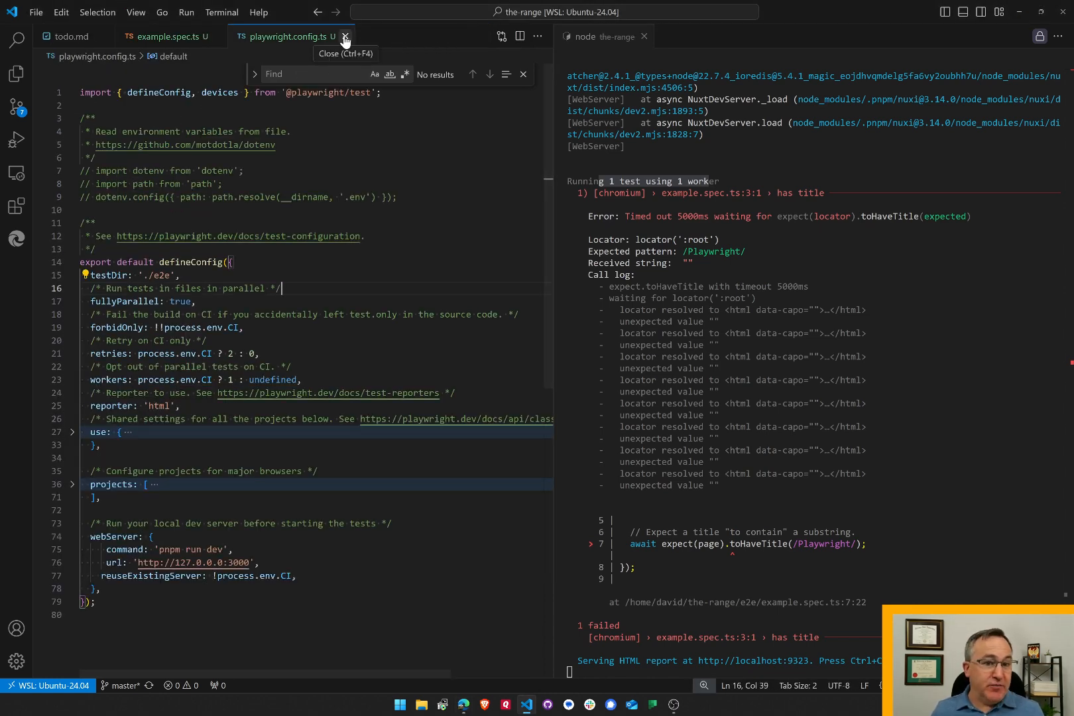
Step: Close playwright.config.ts, add .not before toHaveTitle in example.spec.ts, and show the report
left_click(346, 37)
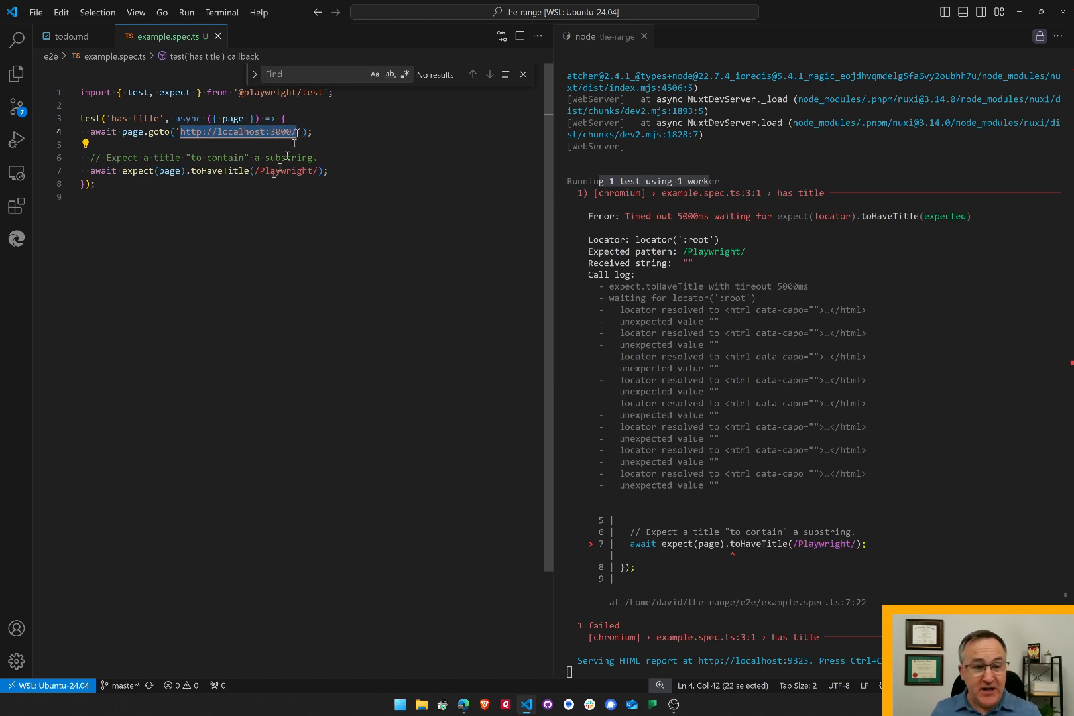
type(".nopt")
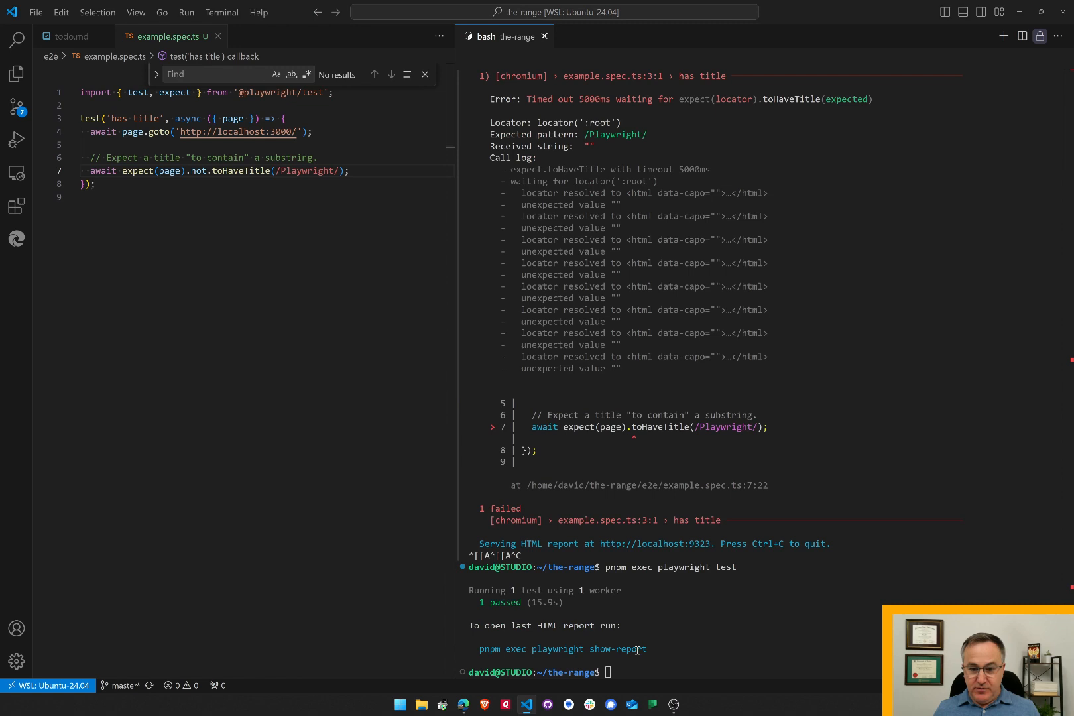
key("alt+tab")
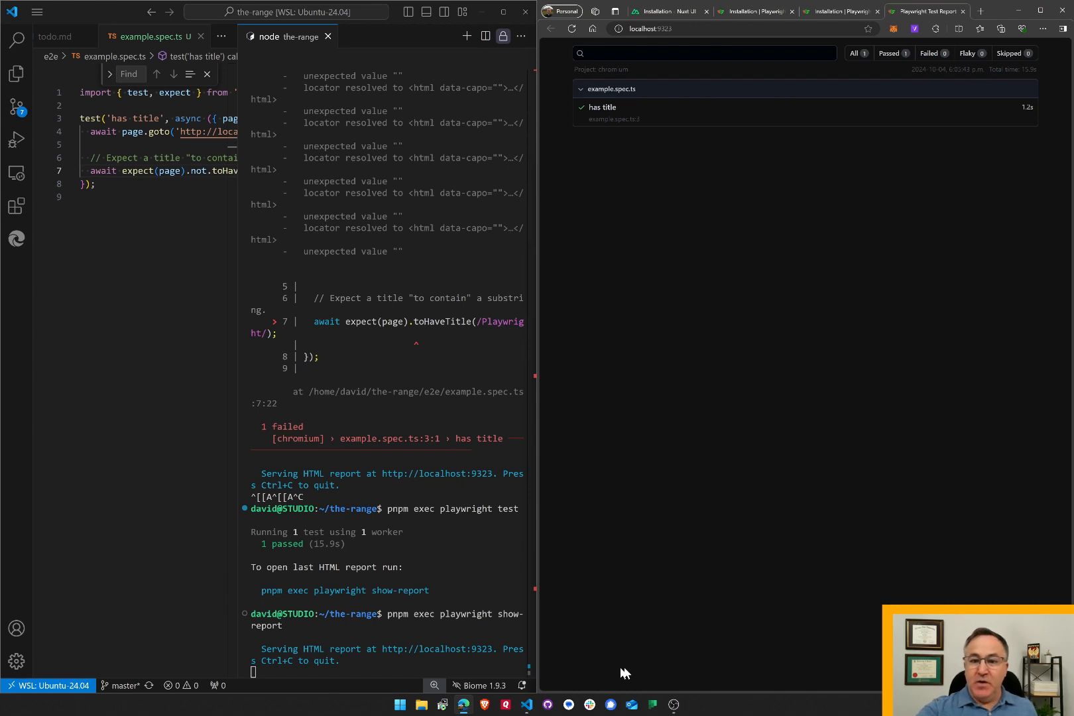
Step: View the 'has title' test's passing steps in the report, then open app.vue
left_click(601, 107)
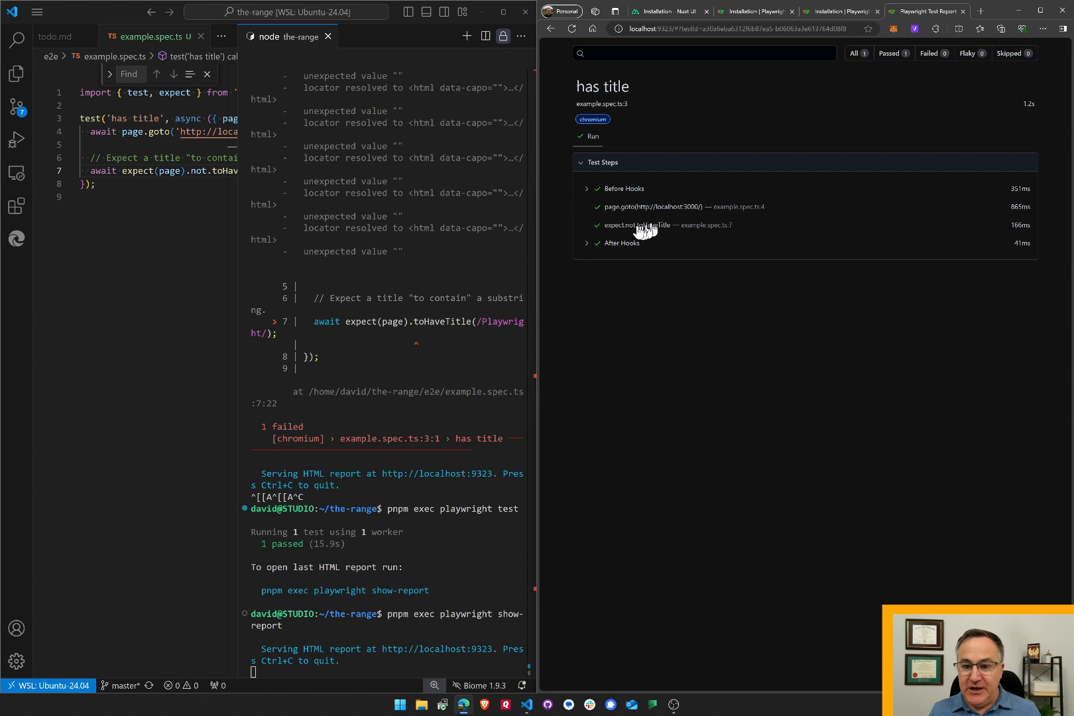
mouse_move(649, 231)
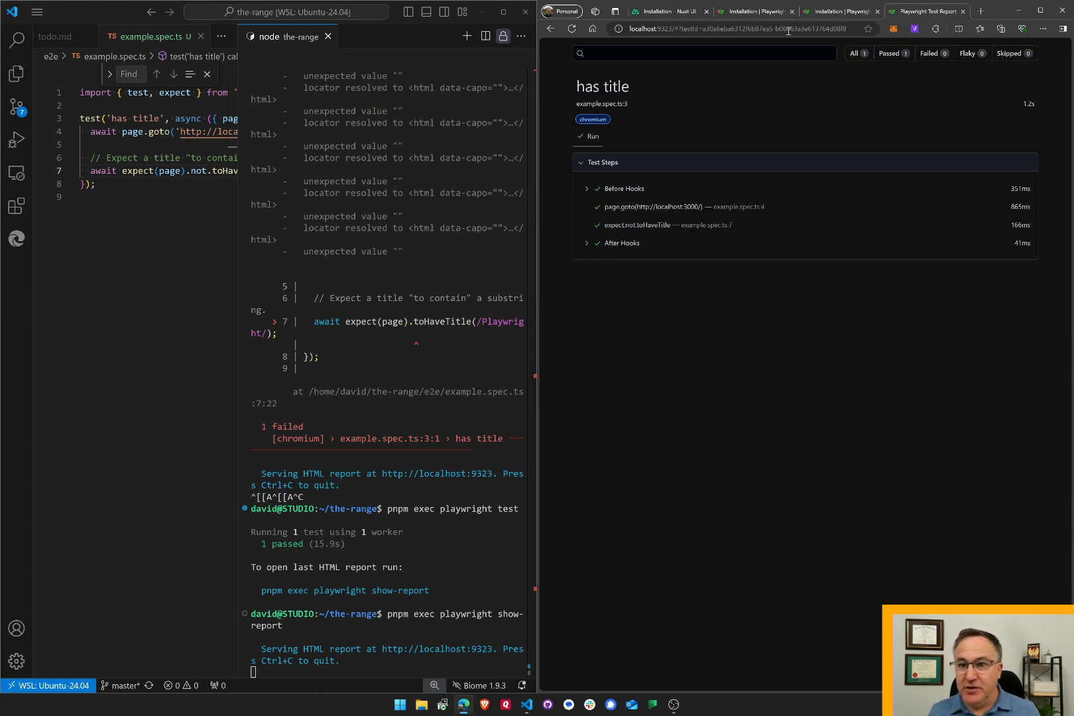
key("ctrl+p")
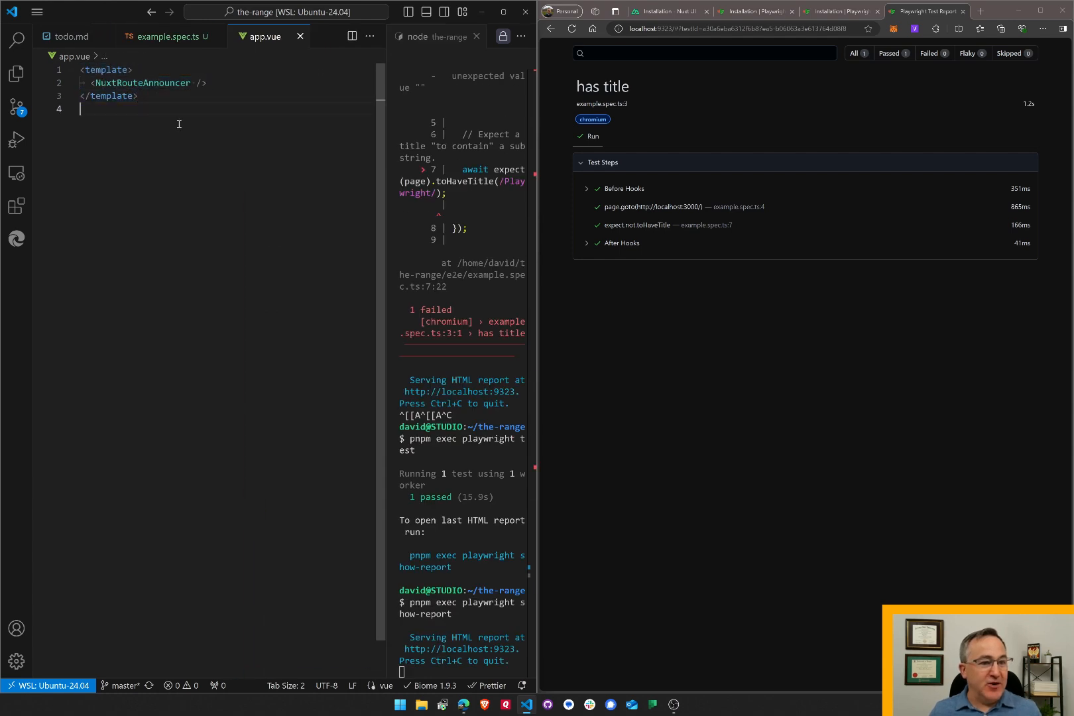
Step: Make the negated toHaveTitle check in example.spec.ts target 'Hello' and rerun it
left_click(165, 37)
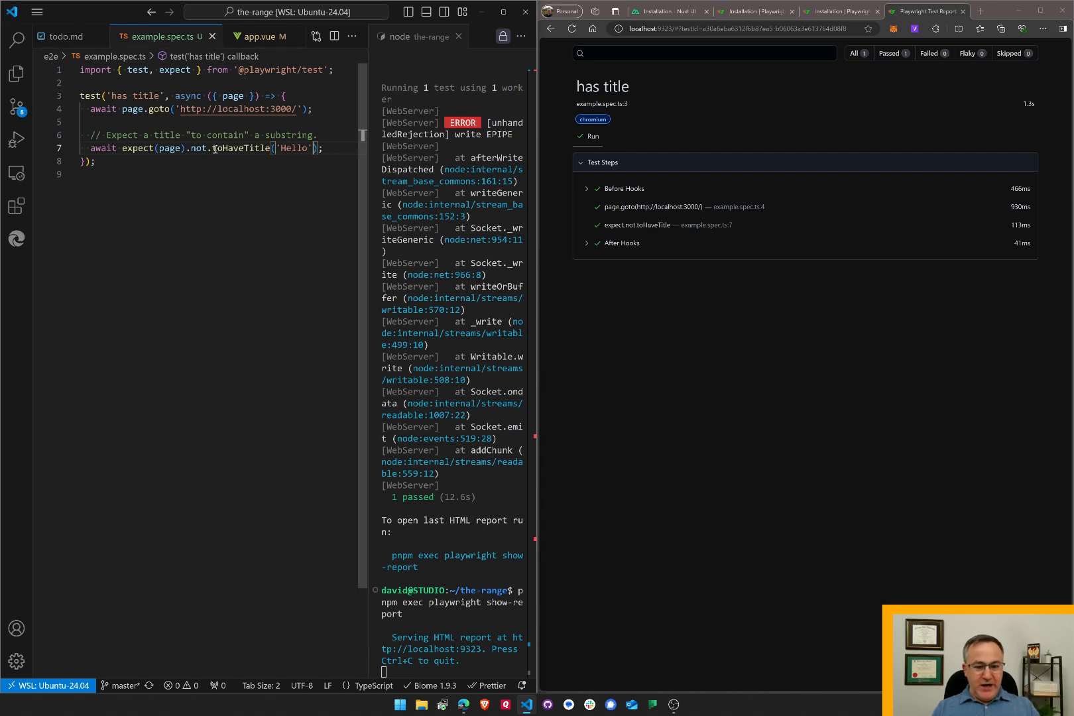
mouse_move(401, 82)
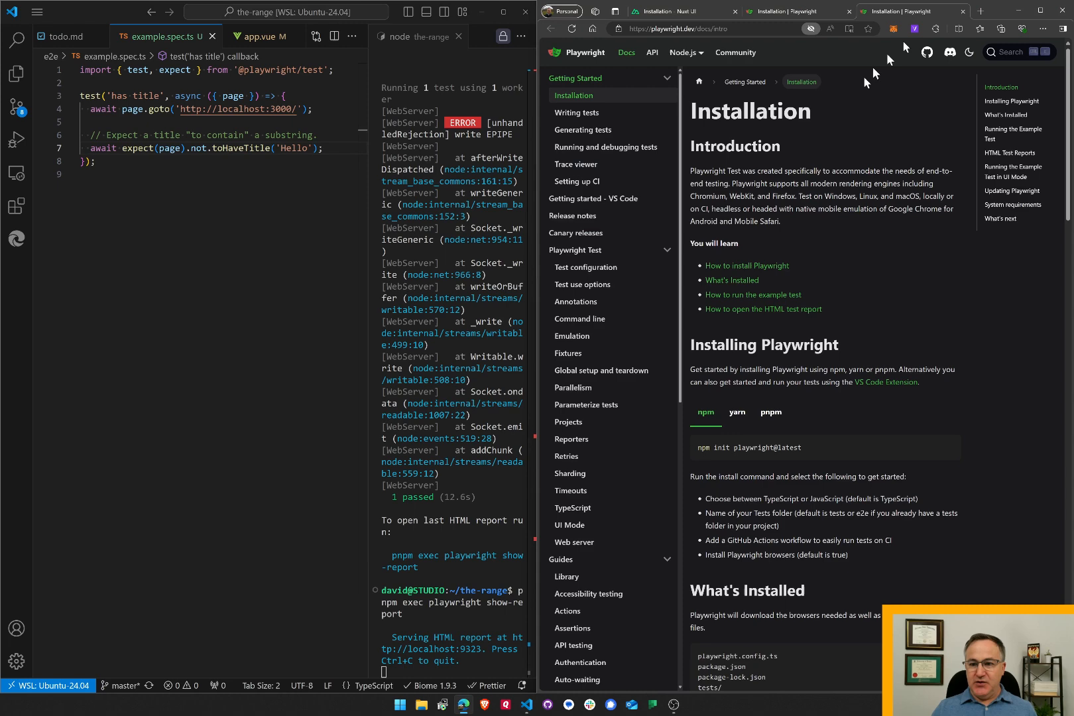
mouse_move(774, 188)
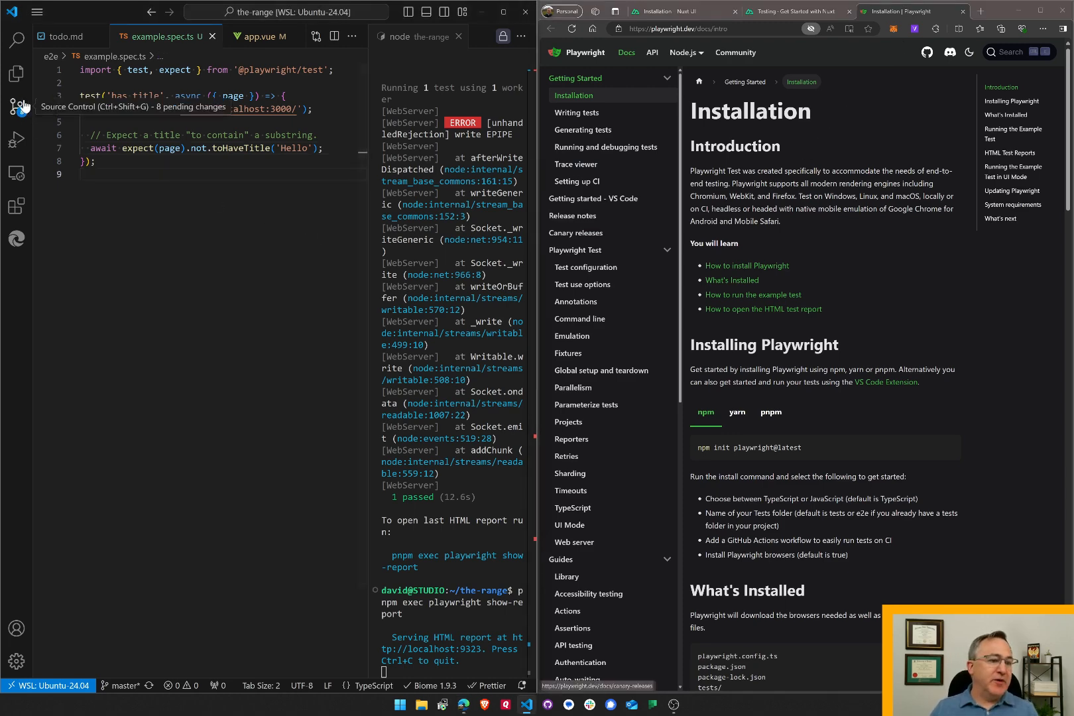
left_click(17, 107)
type("installed and configured playwright, wrote first test")
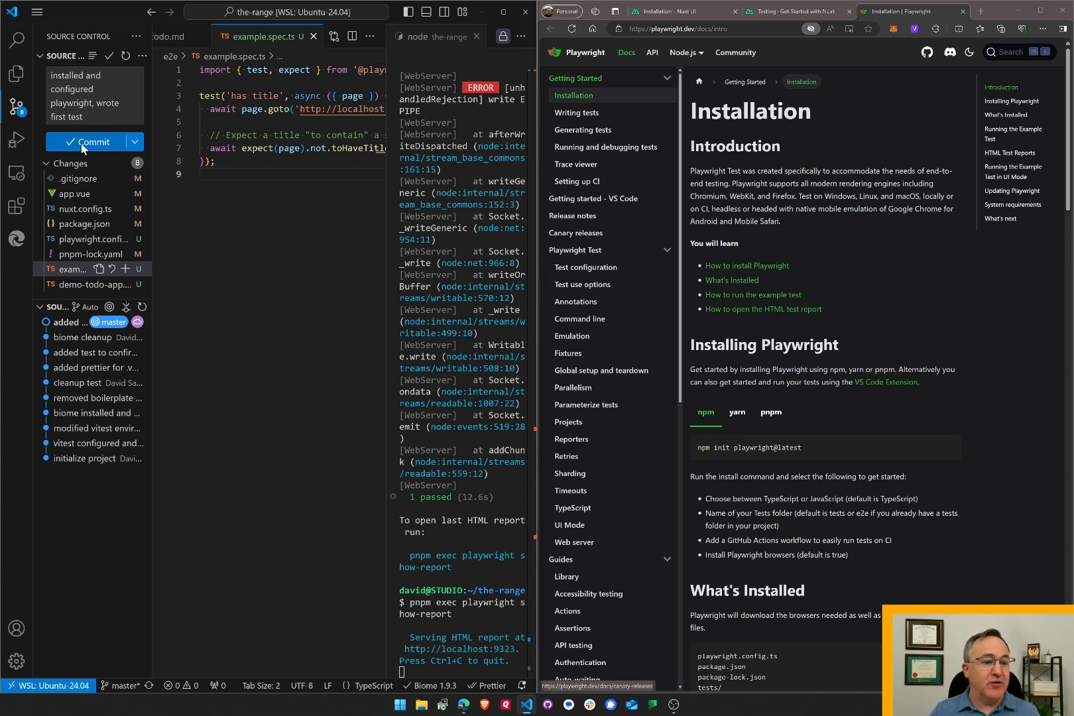
Step: Commit the eight changes as 'installed and configured playwright, wrote first test'
left_click(89, 142)
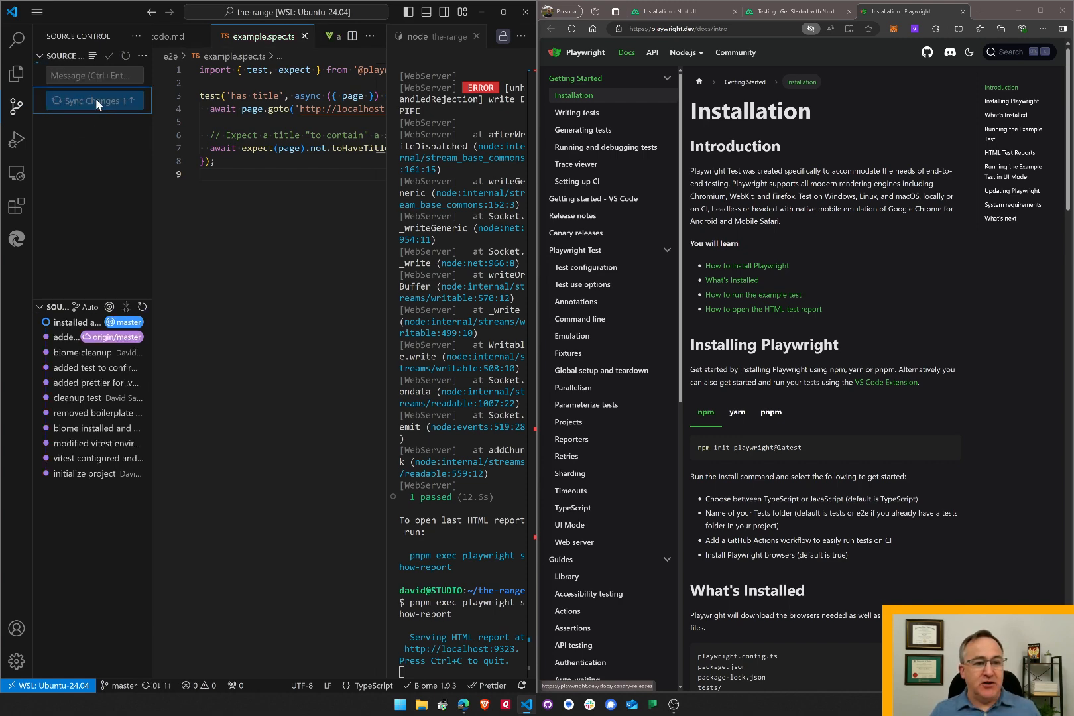